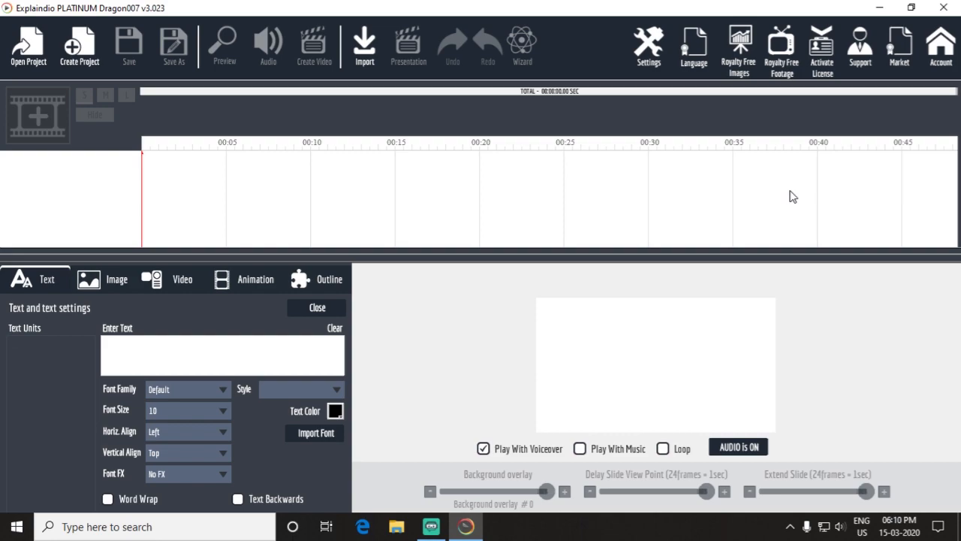
{"action": "mouse_move", "coordinate": [511, 294]}
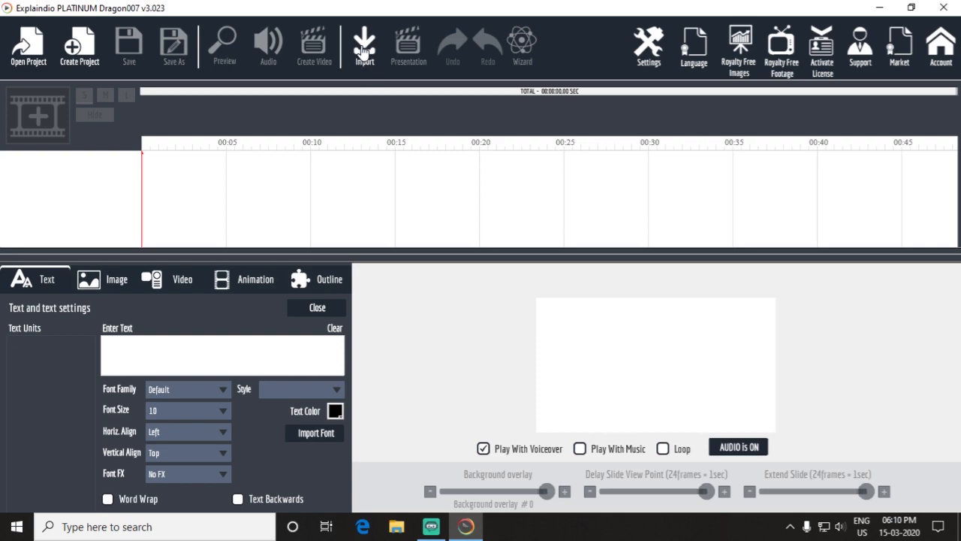
Look through the Import Packs and Fonts window, then close it
{"action": "left_click", "coordinate": [364, 45]}
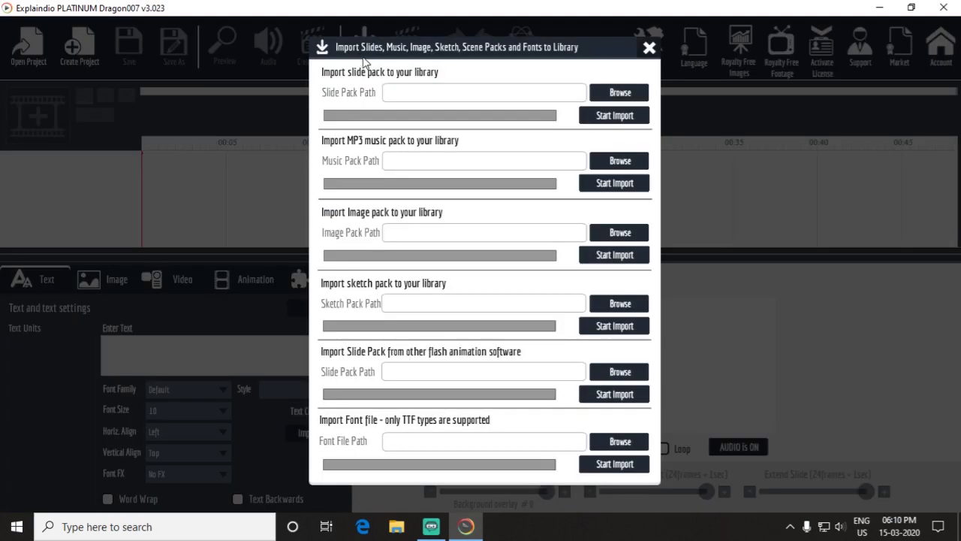
{"action": "mouse_move", "coordinate": [379, 151]}
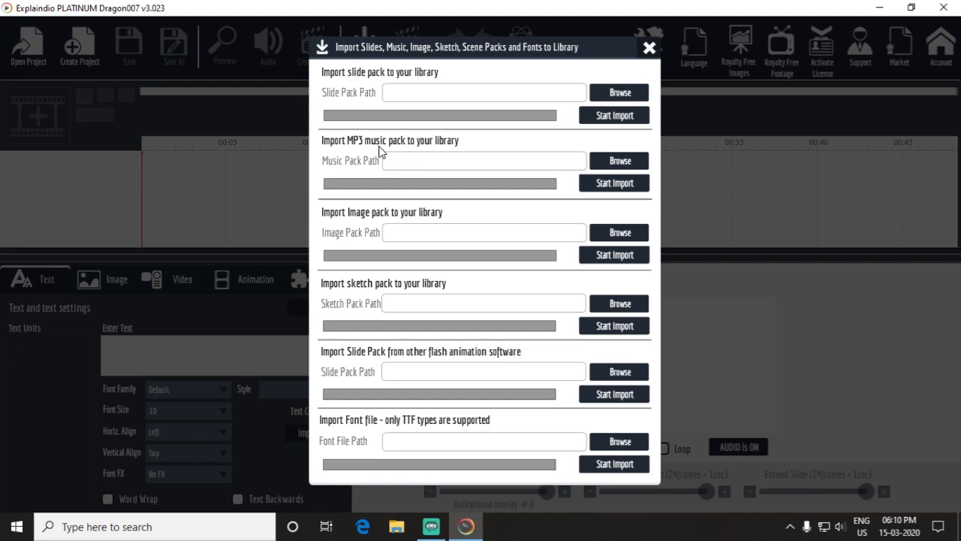
{"action": "mouse_move", "coordinate": [488, 185]}
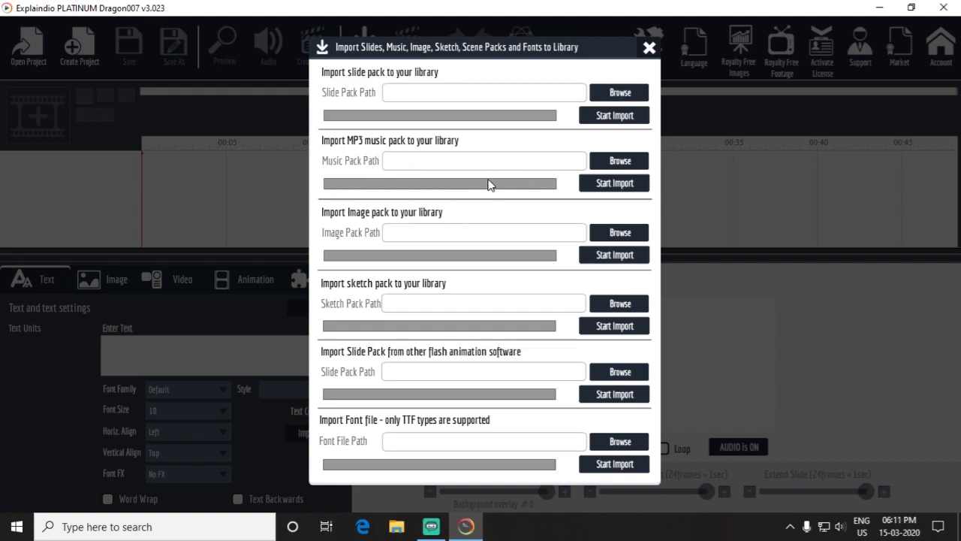
{"action": "mouse_move", "coordinate": [618, 165]}
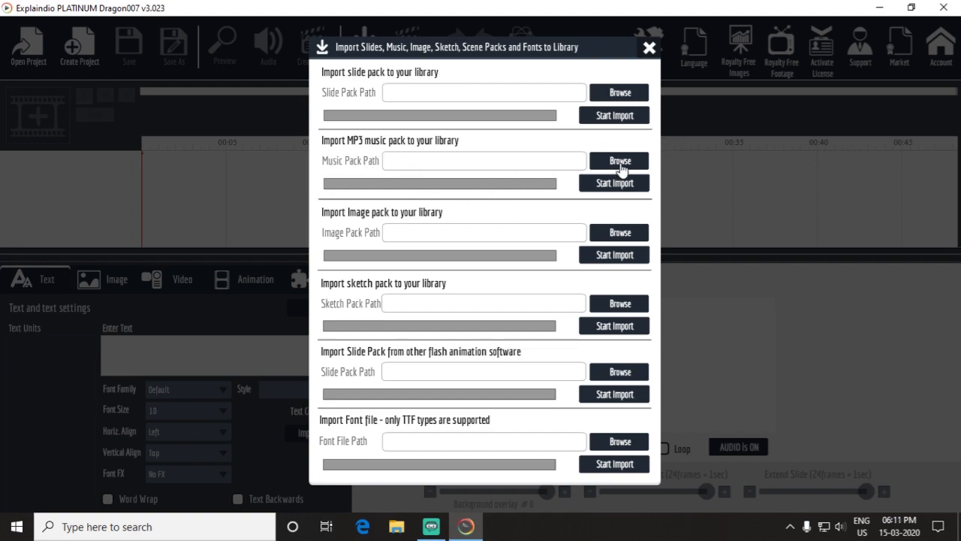
{"action": "left_click", "coordinate": [619, 159]}
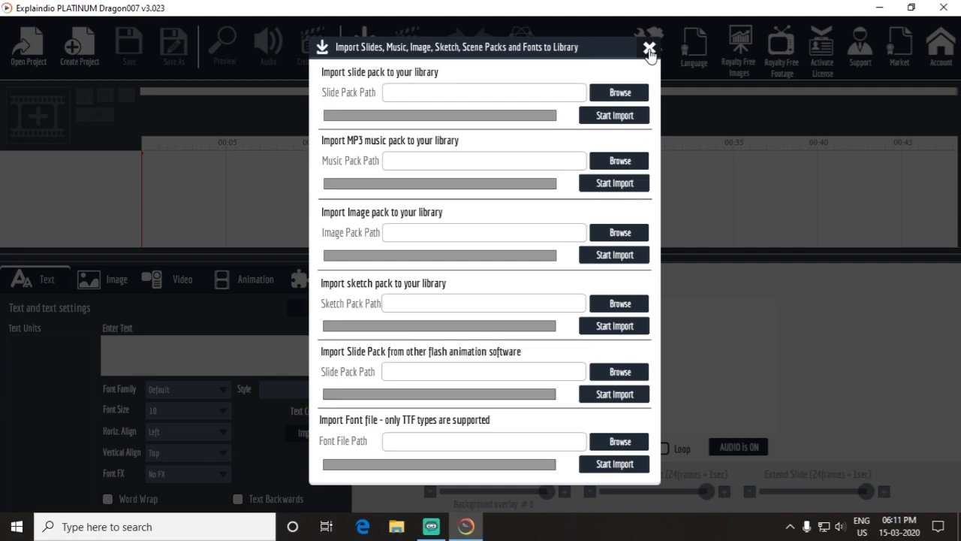
{"action": "left_click", "coordinate": [648, 47]}
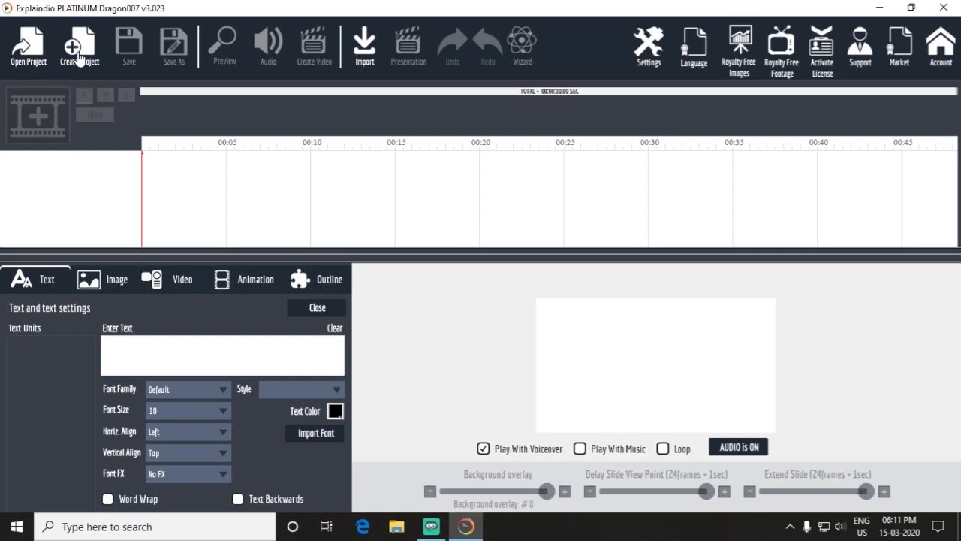
Create a new project named 'cloud' and start a fresh blank scene in it
{"action": "left_click", "coordinate": [80, 45]}
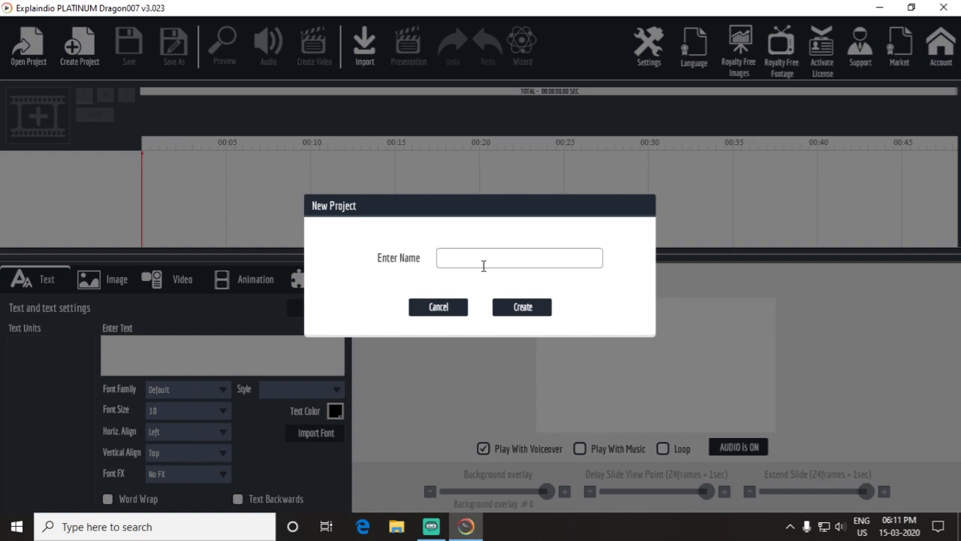
{"action": "type", "text": "c"}
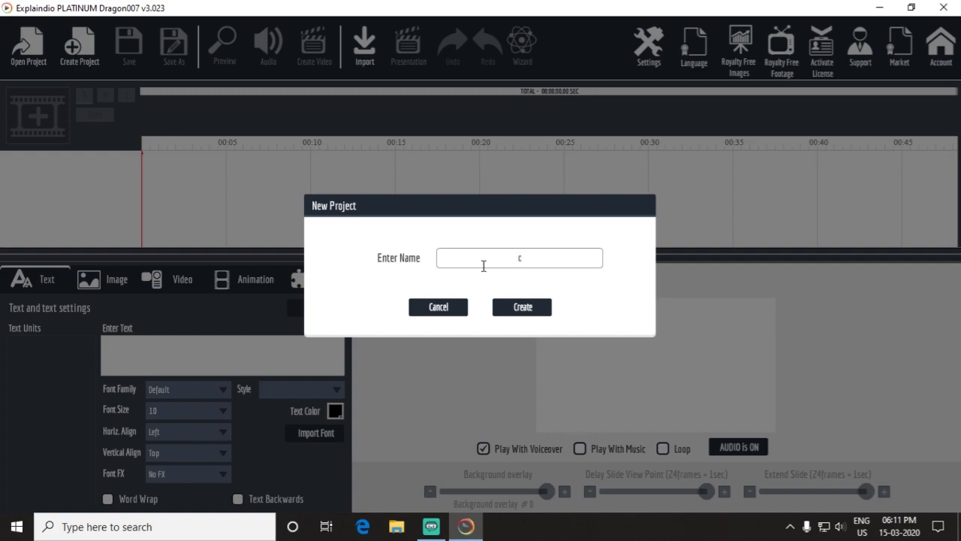
{"action": "type", "text": "loud"}
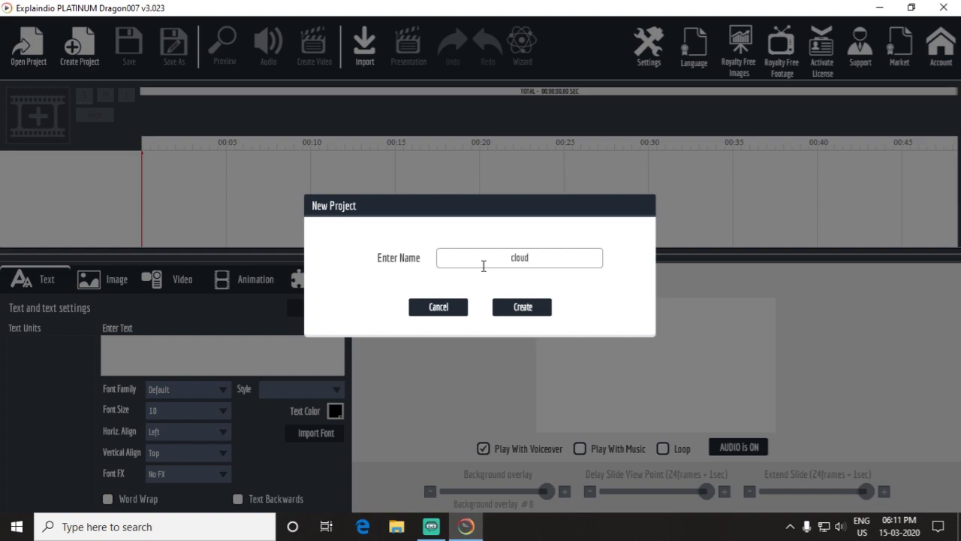
{"action": "left_click", "coordinate": [522, 306]}
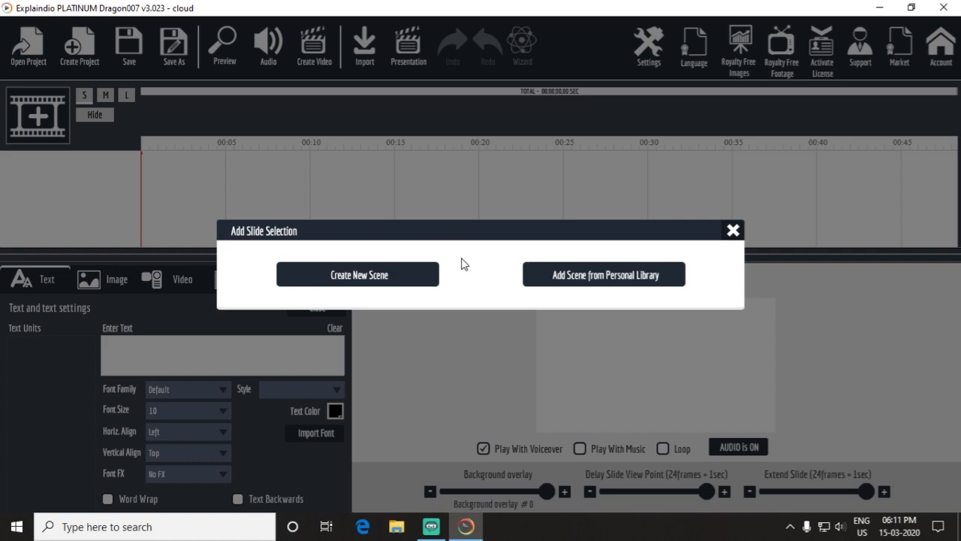
{"action": "left_click", "coordinate": [358, 273]}
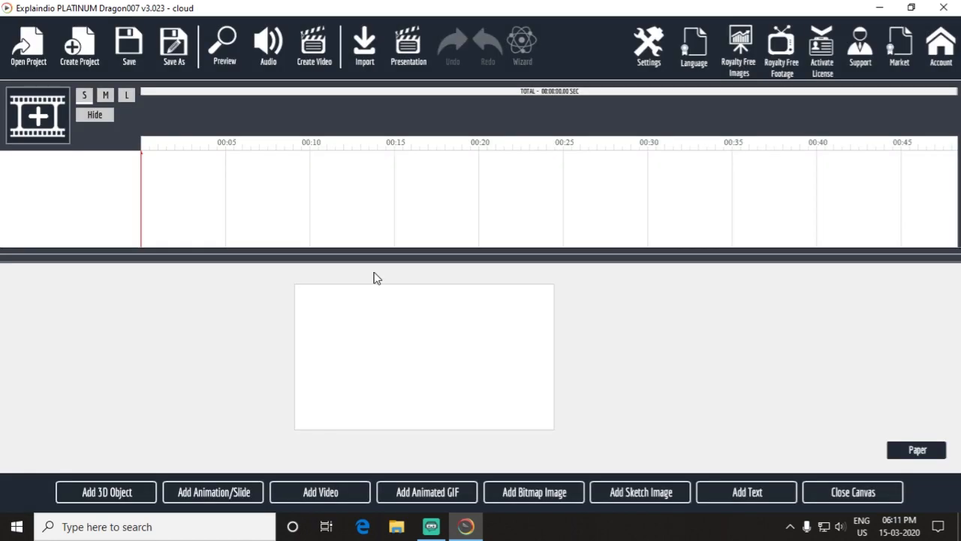
{"action": "mouse_move", "coordinate": [535, 500]}
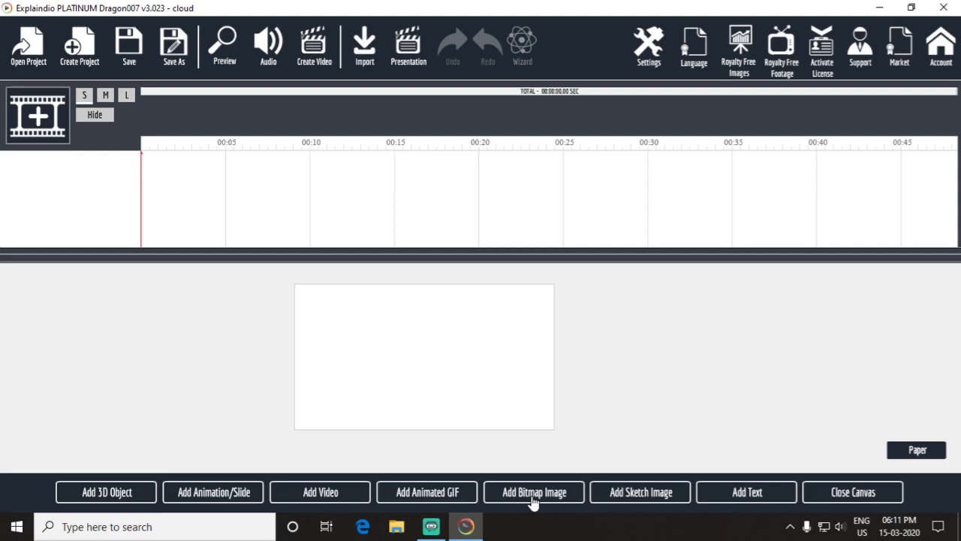
Add the 'source' lightning GIF from Desktop > img to the scene with Don't Sketch ticked
{"action": "left_click", "coordinate": [427, 492]}
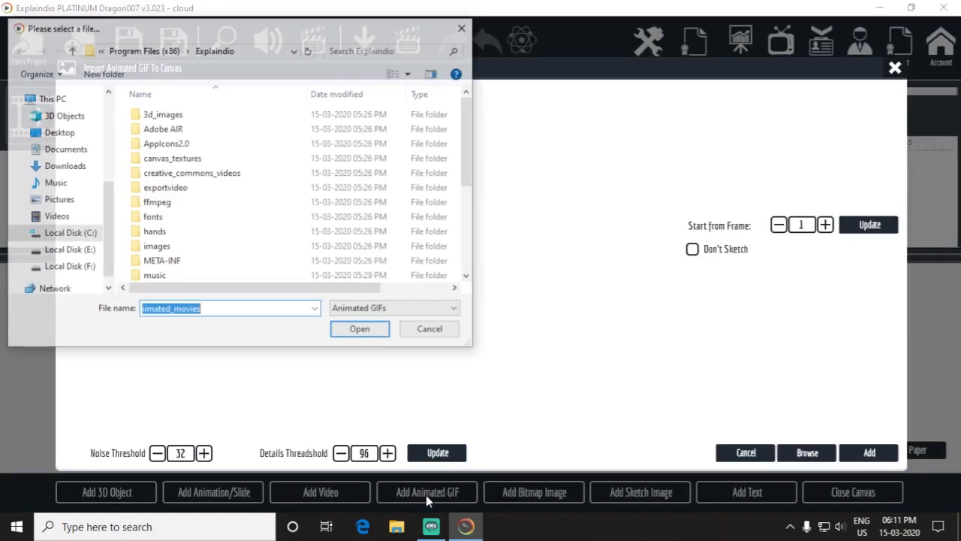
{"action": "left_click", "coordinate": [57, 132]}
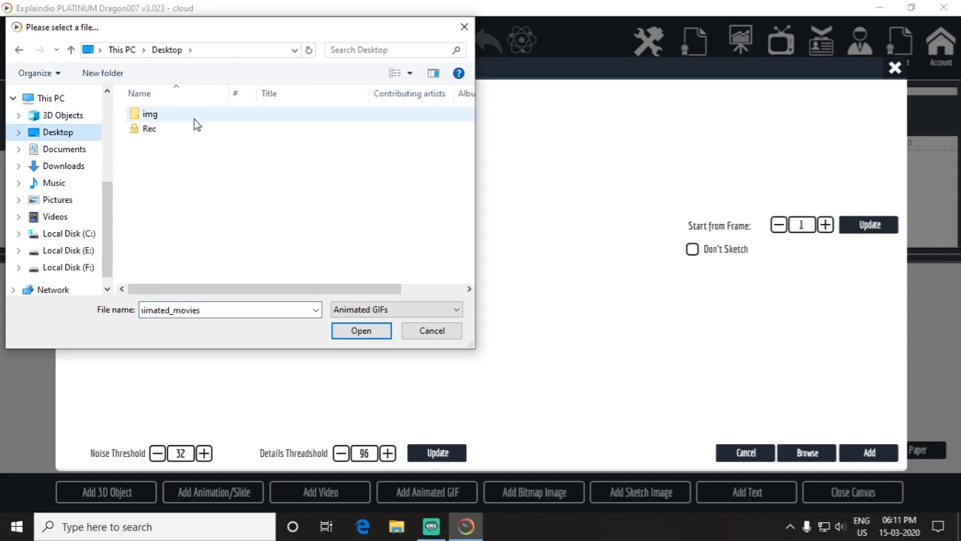
{"action": "double_click", "coordinate": [150, 114]}
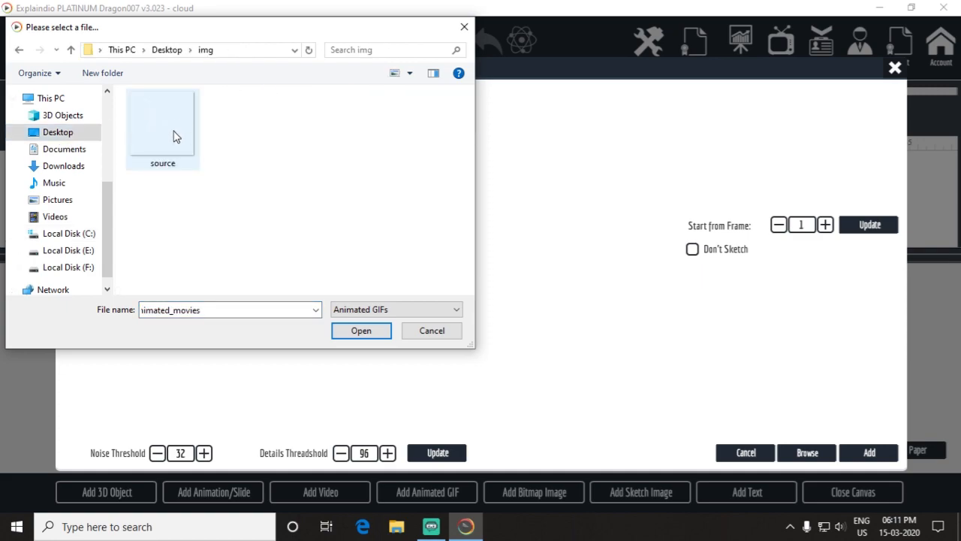
{"action": "left_click", "coordinate": [361, 330]}
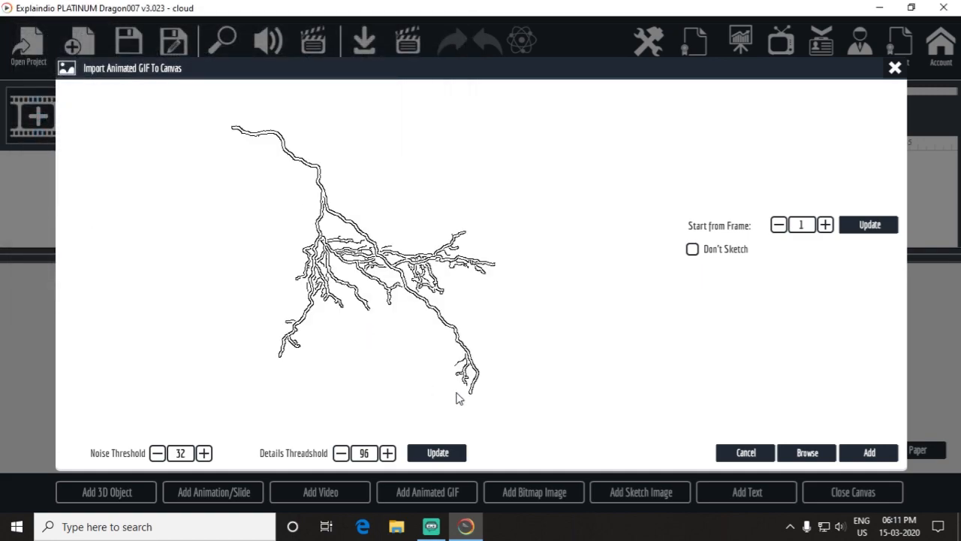
{"action": "left_click", "coordinate": [691, 249]}
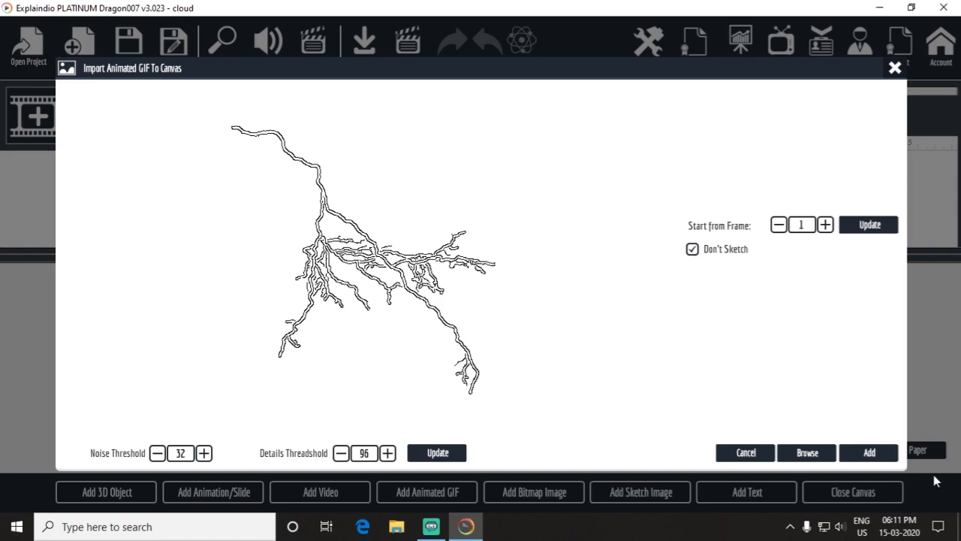
{"action": "left_click", "coordinate": [868, 452]}
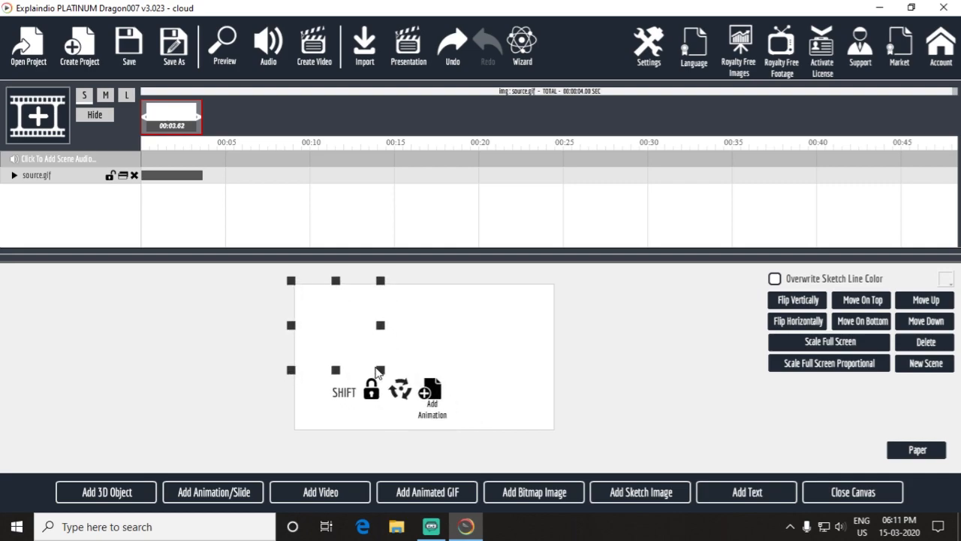
{"action": "mouse_move", "coordinate": [448, 408]}
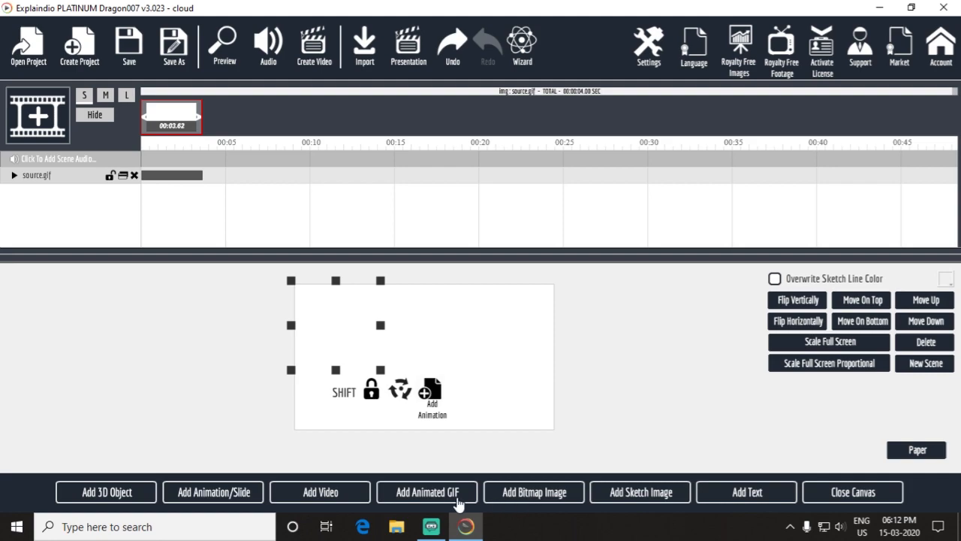
{"action": "mouse_move", "coordinate": [533, 501]}
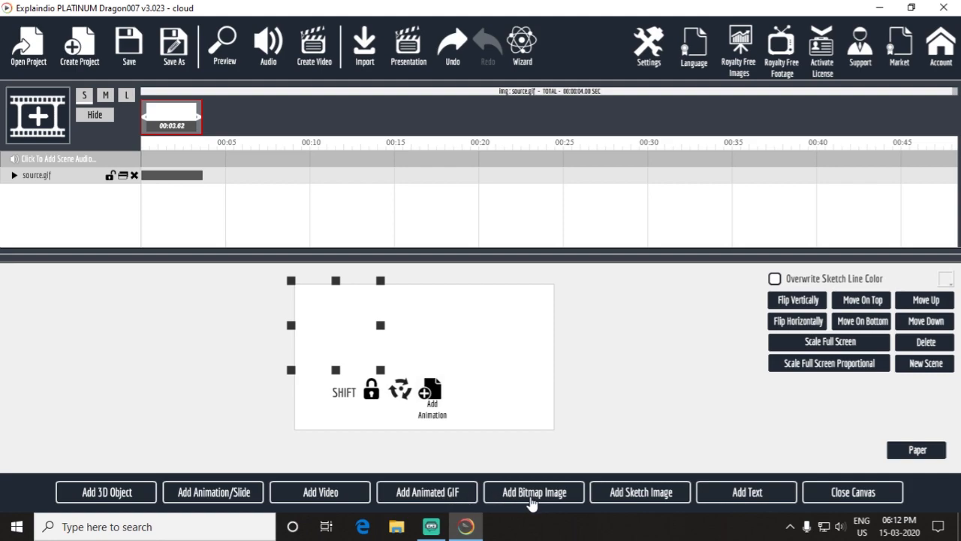
{"action": "left_click", "coordinate": [535, 492]}
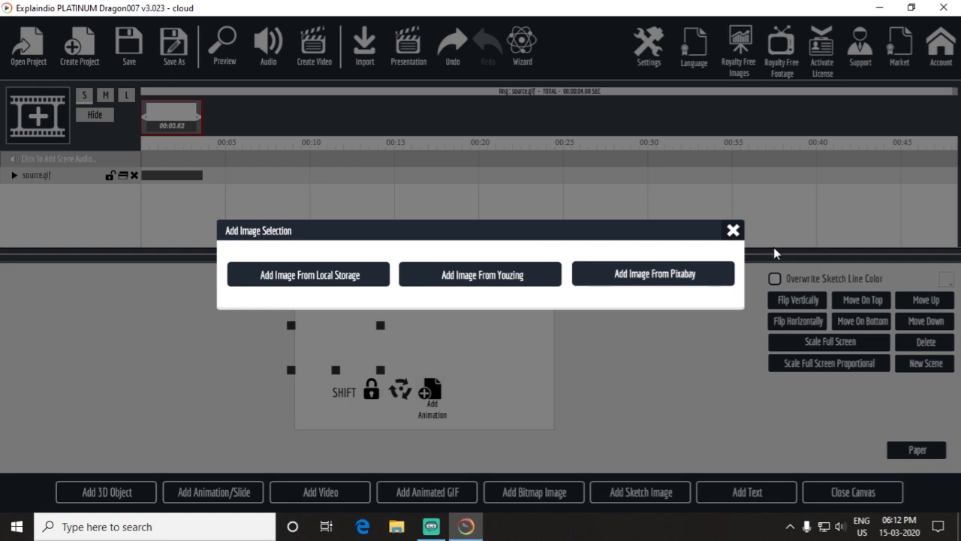
{"action": "left_click", "coordinate": [733, 230]}
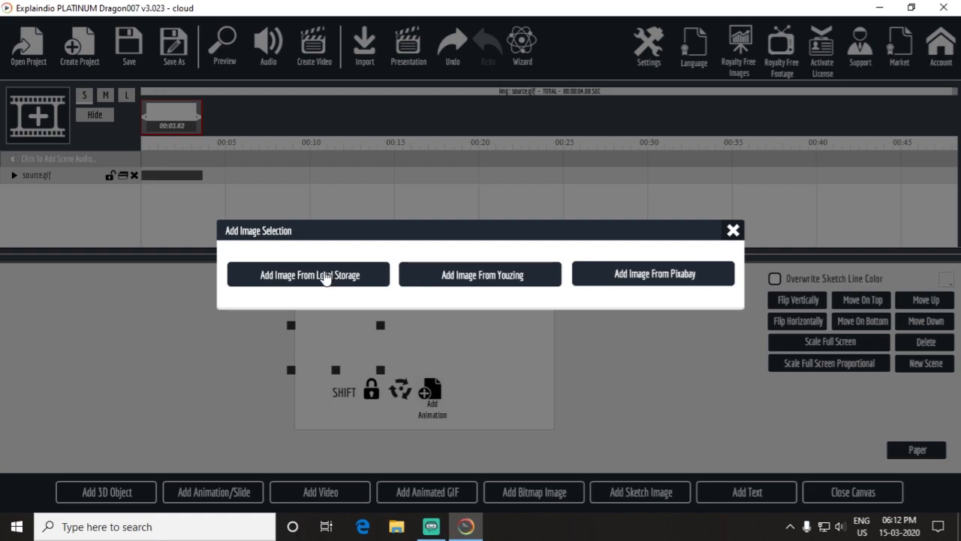
{"action": "left_click", "coordinate": [309, 274]}
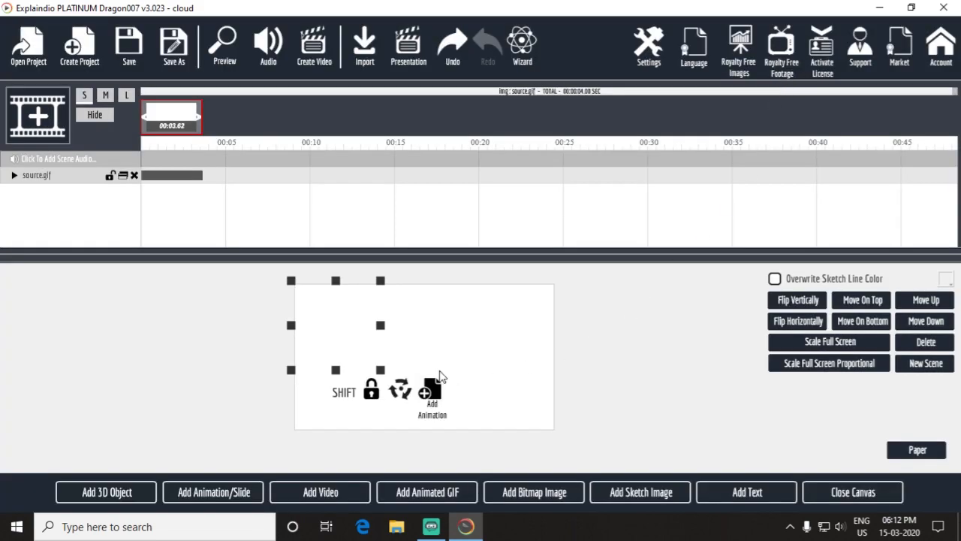
{"action": "mouse_move", "coordinate": [501, 481]}
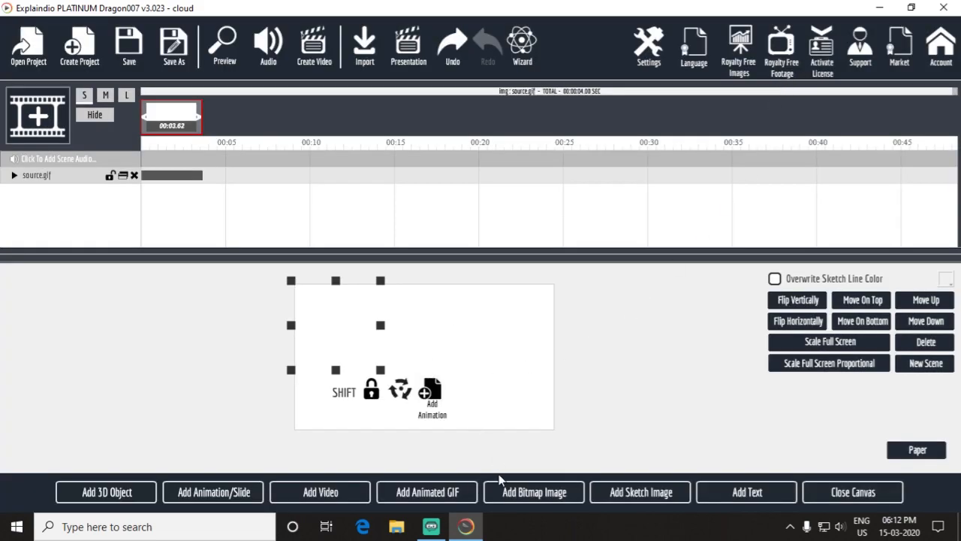
{"action": "mouse_move", "coordinate": [533, 501]}
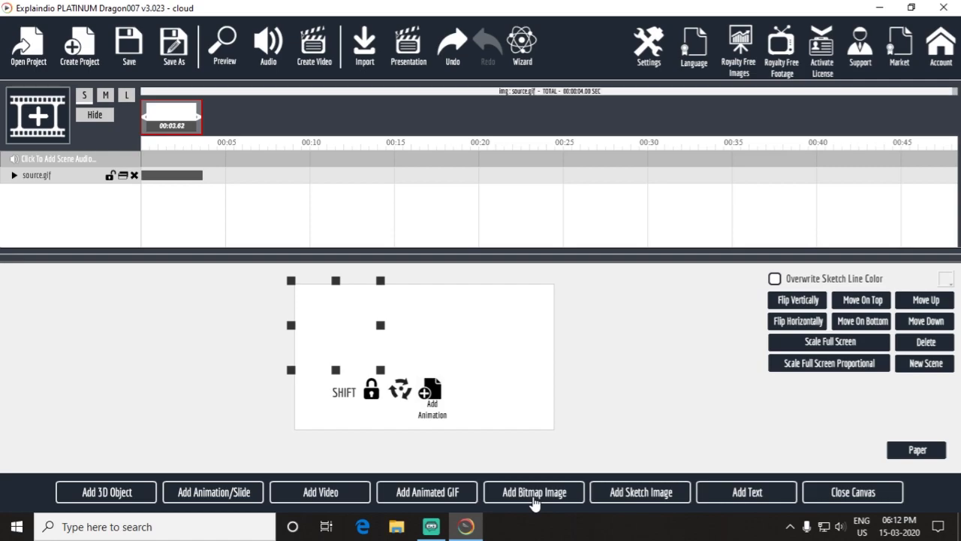
Add the Free-dark-clouds-wallpaper-hd image from Desktop > img as an unsketched background layer
{"action": "left_click", "coordinate": [535, 492]}
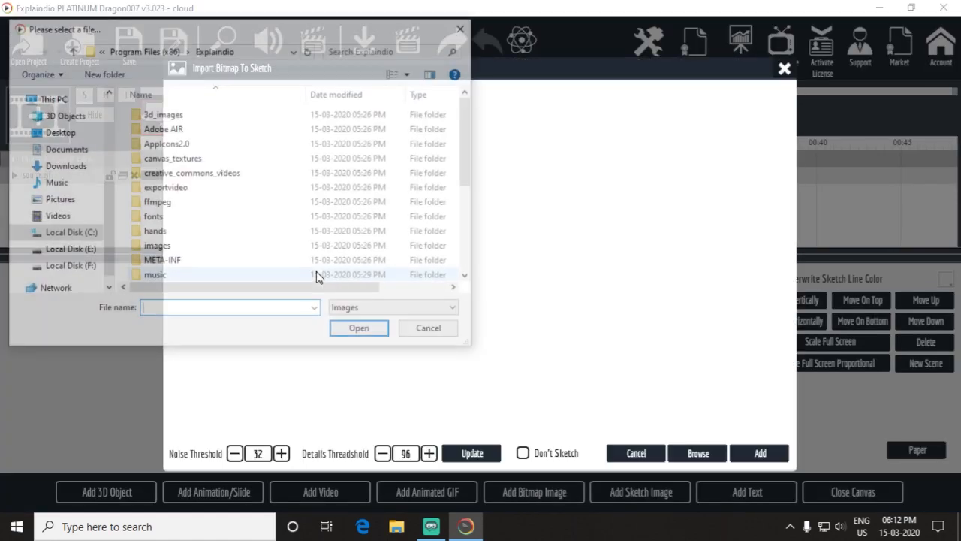
{"action": "left_click", "coordinate": [57, 132]}
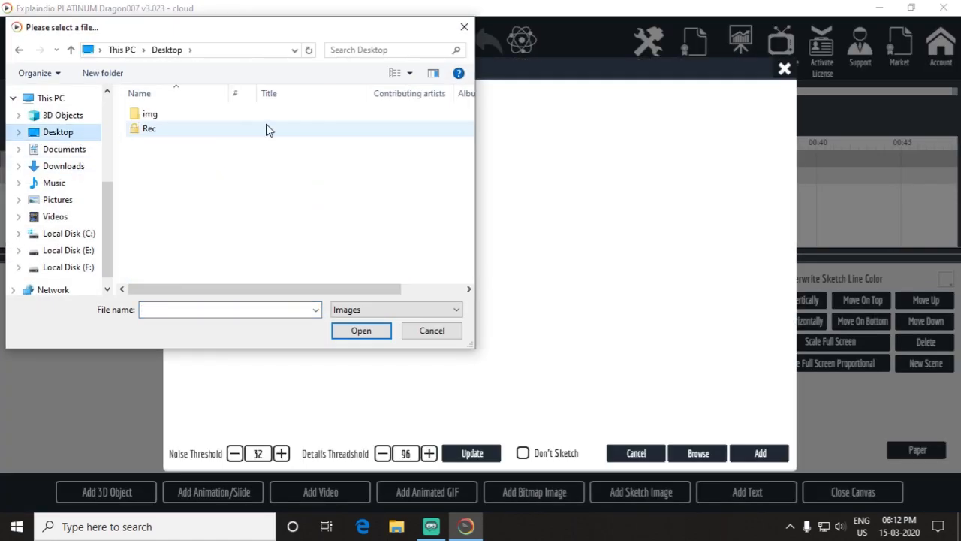
{"action": "double_click", "coordinate": [150, 114]}
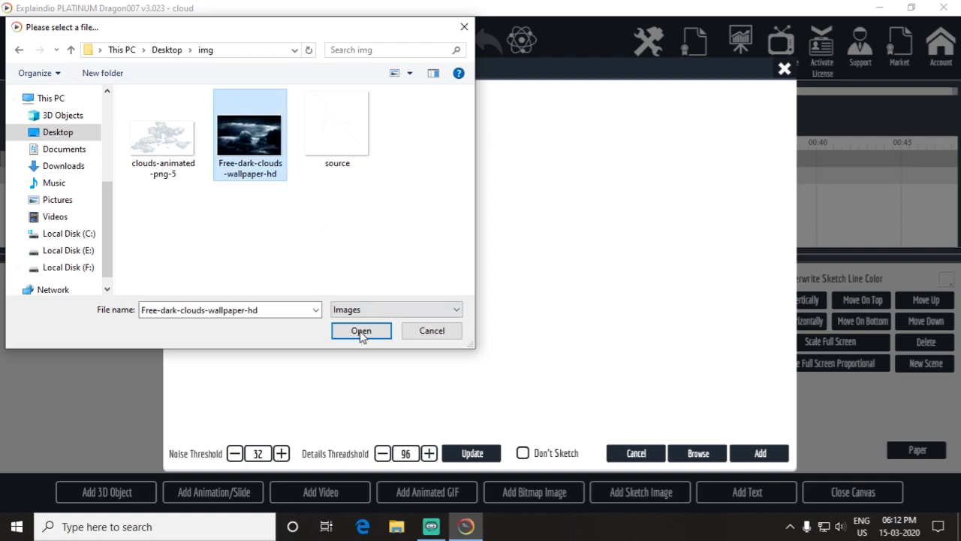
{"action": "left_click", "coordinate": [361, 330]}
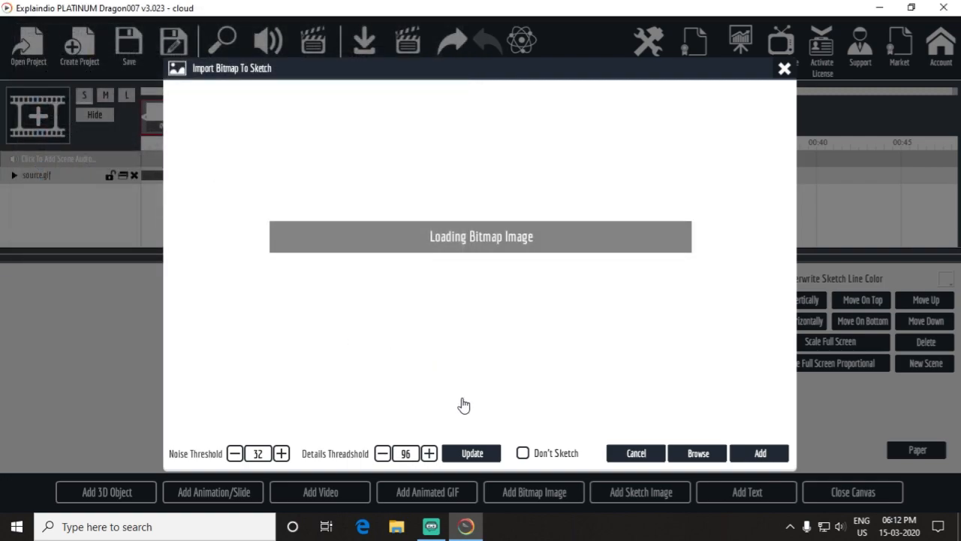
{"action": "mouse_move", "coordinate": [556, 487]}
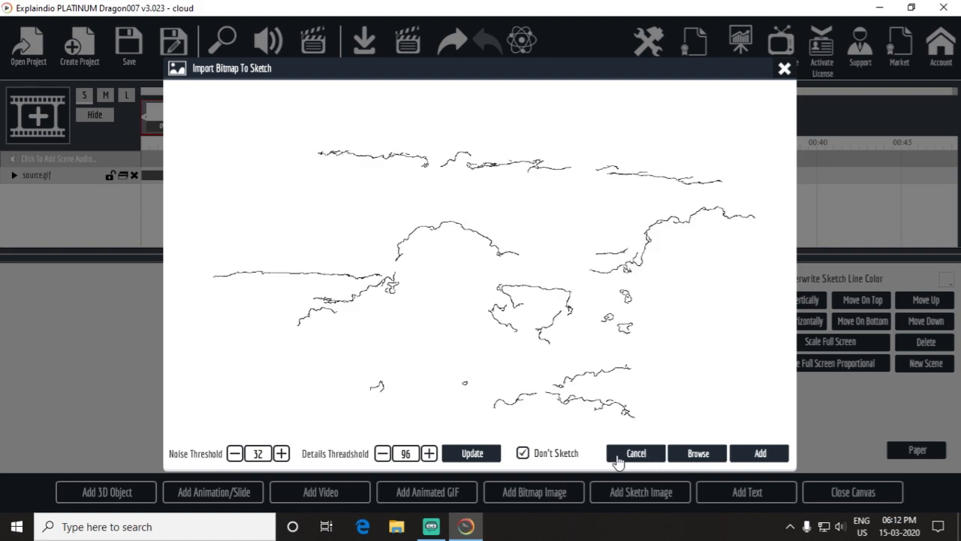
{"action": "left_click", "coordinate": [759, 453]}
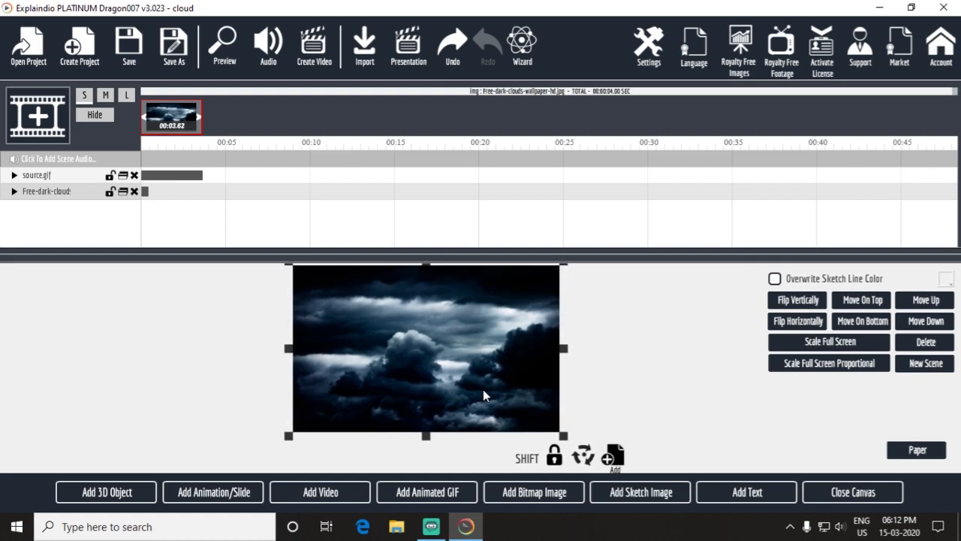
Preview the storm-cloud scene, then bring the source.gif layer up on the canvas
{"action": "left_click", "coordinate": [224, 45]}
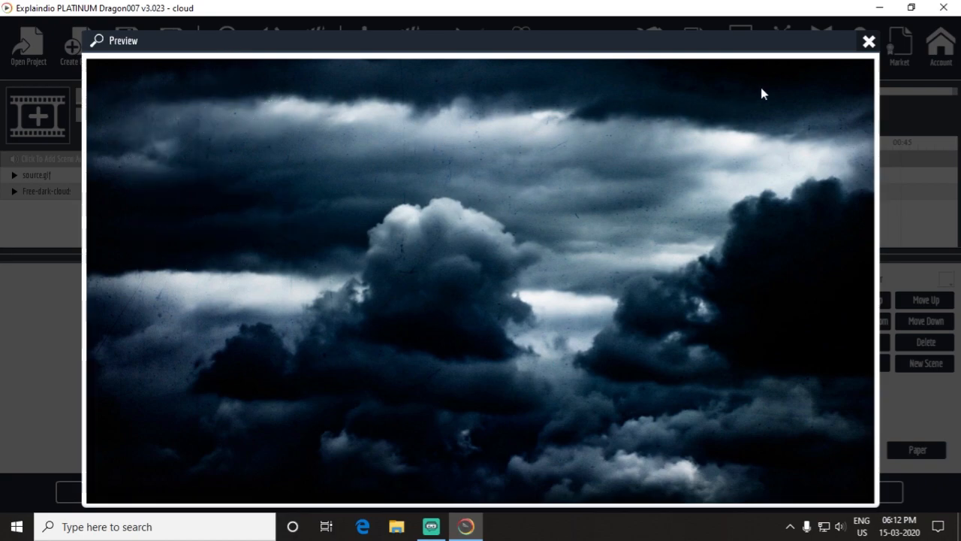
{"action": "left_click", "coordinate": [868, 41]}
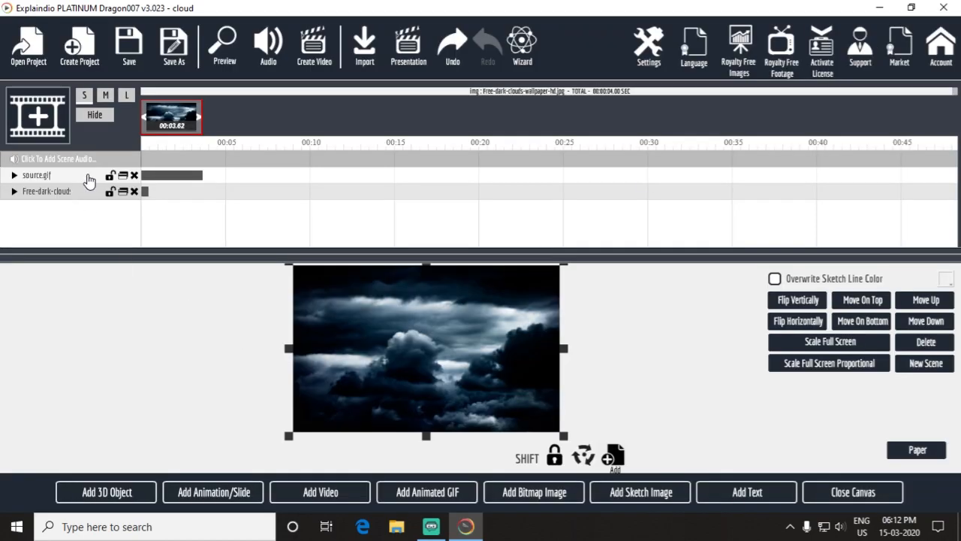
{"action": "left_click", "coordinate": [111, 190]}
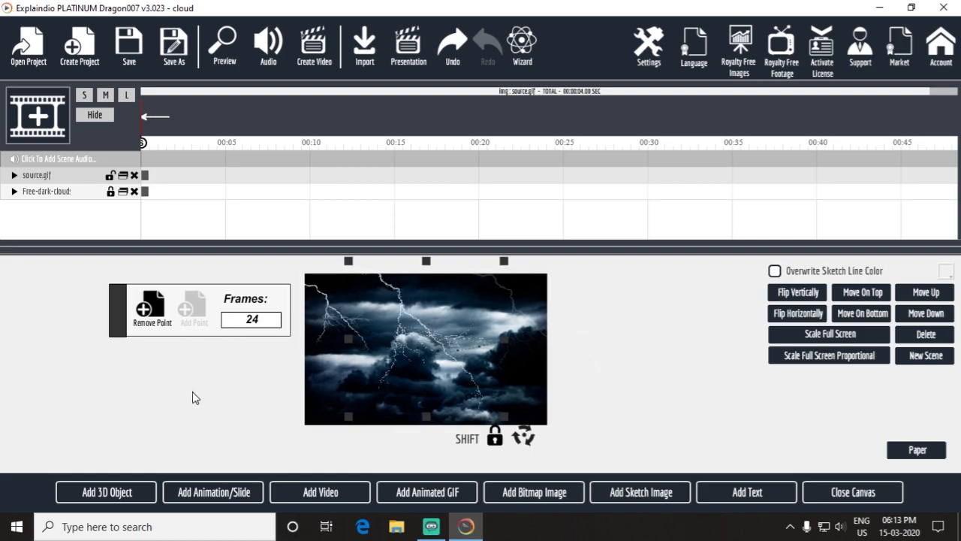
Play the lightning-over-clouds preview to its replay screen and close it
{"action": "left_click", "coordinate": [224, 45]}
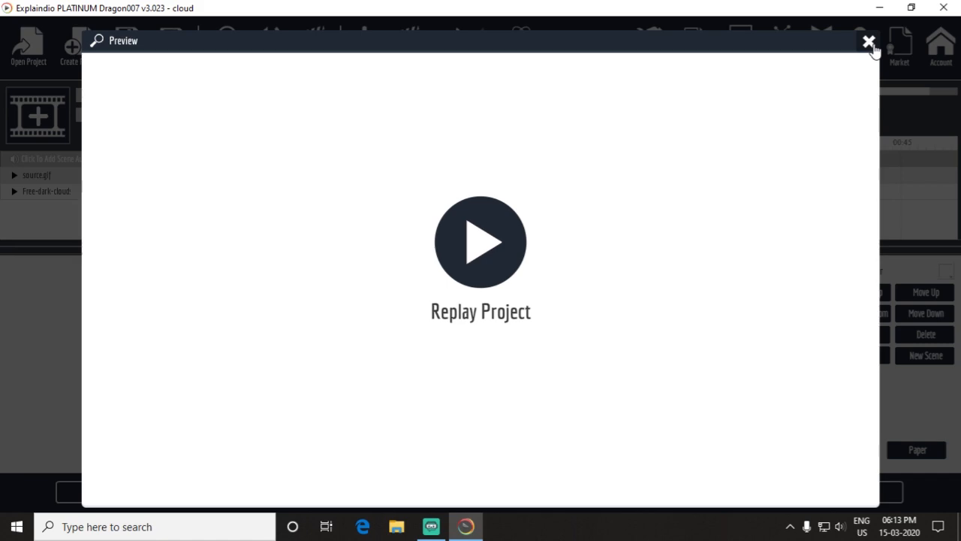
{"action": "left_click", "coordinate": [868, 41]}
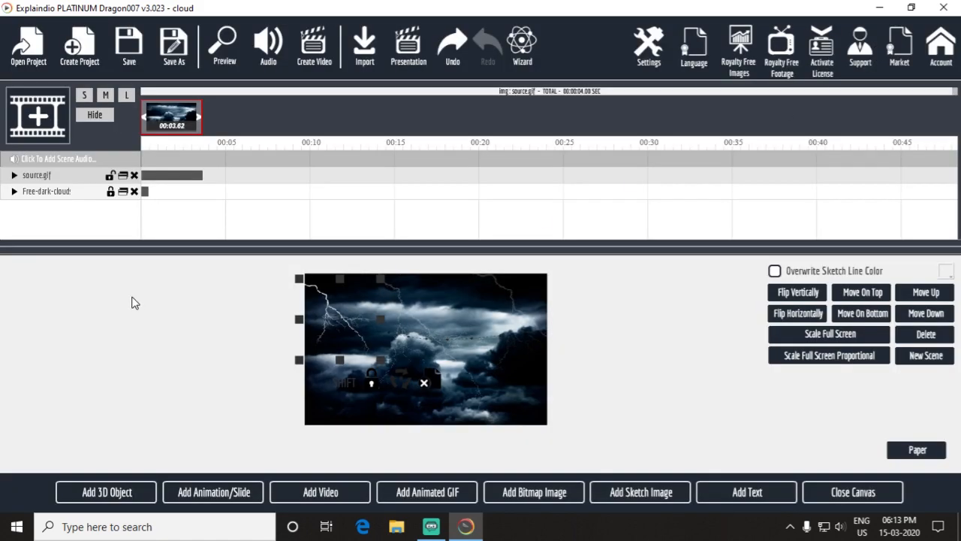
{"action": "mouse_move", "coordinate": [138, 216]}
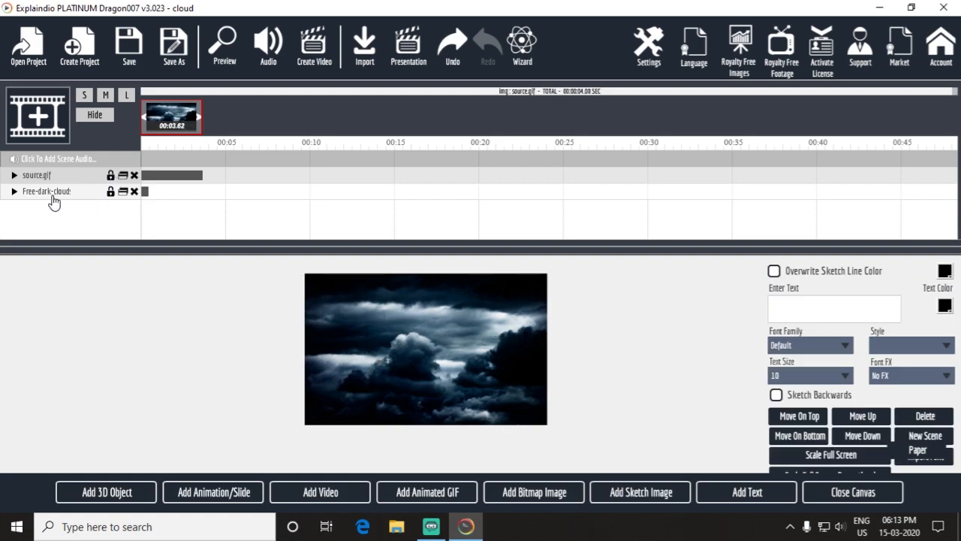
{"action": "mouse_move", "coordinate": [126, 228]}
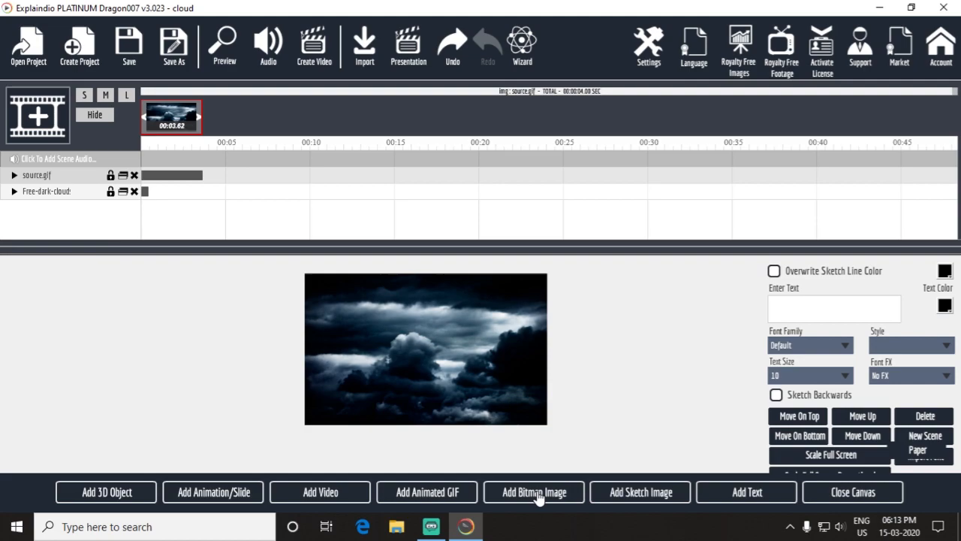
Add the clouds-animated-png-5 image from the img folder as a third layer and begin its animation
{"action": "left_click", "coordinate": [535, 492]}
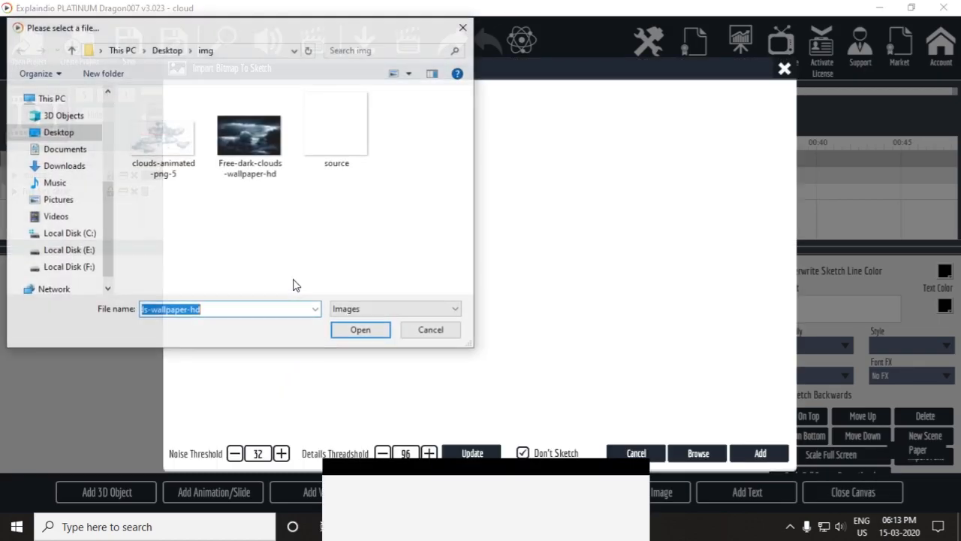
{"action": "left_click", "coordinate": [162, 135]}
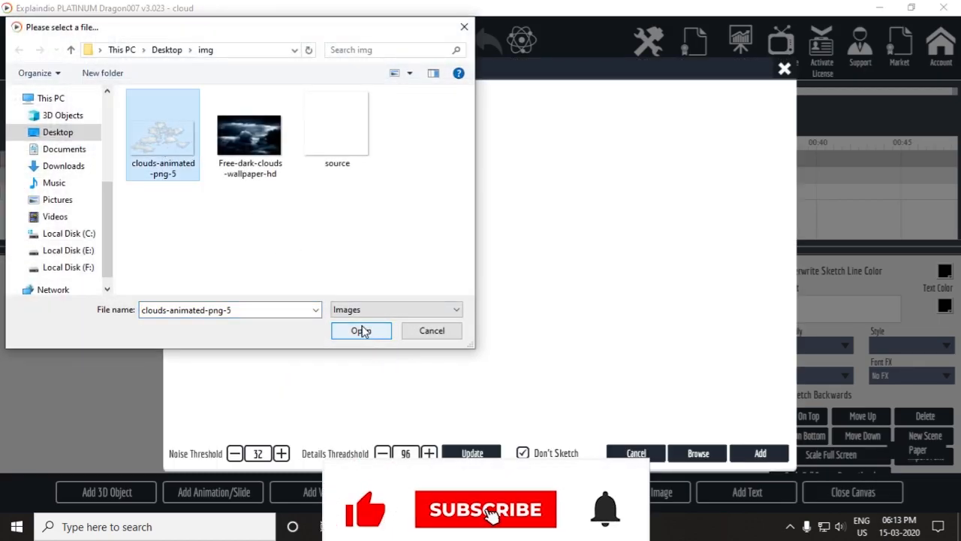
{"action": "left_click", "coordinate": [361, 330]}
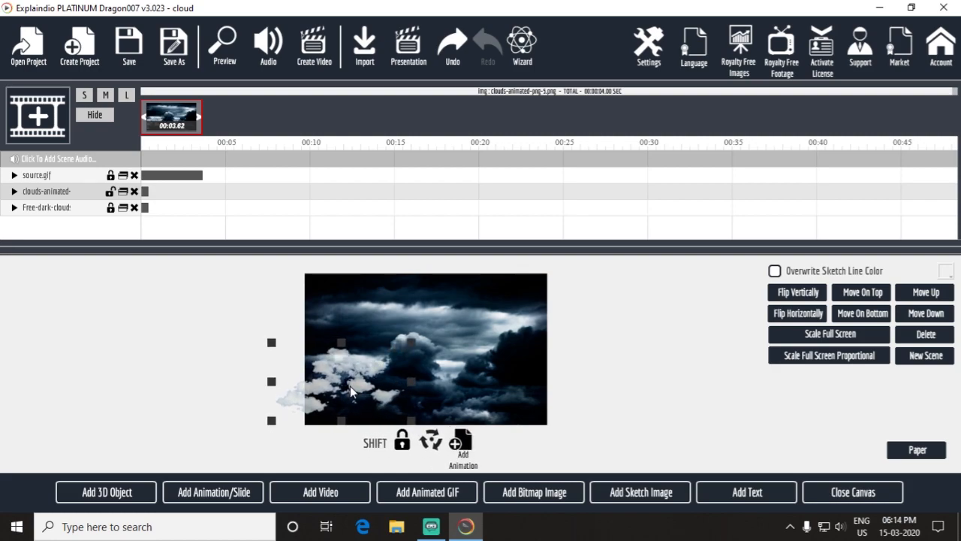
{"action": "left_click", "coordinate": [462, 441]}
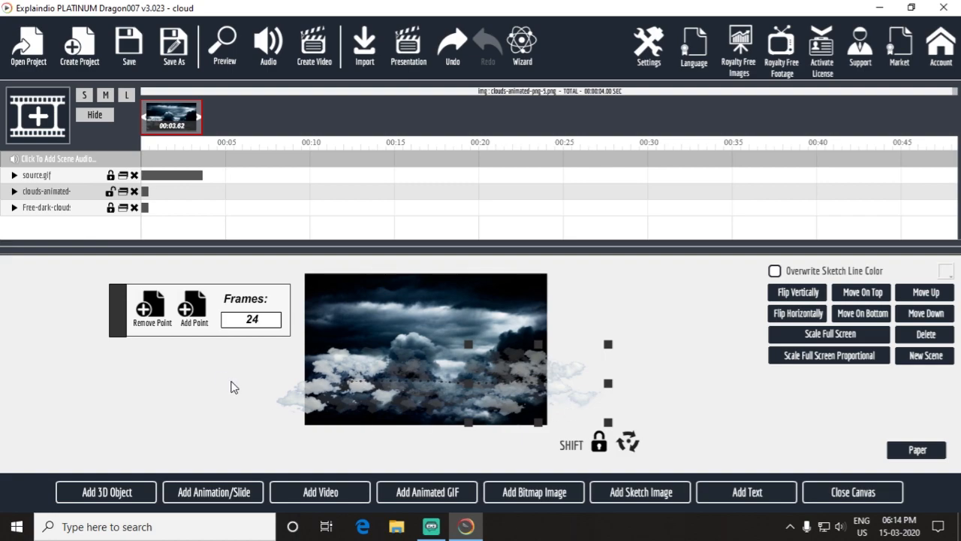
Set the cloud image's end position for its drift and check the result in a preview
{"action": "left_click", "coordinate": [224, 45]}
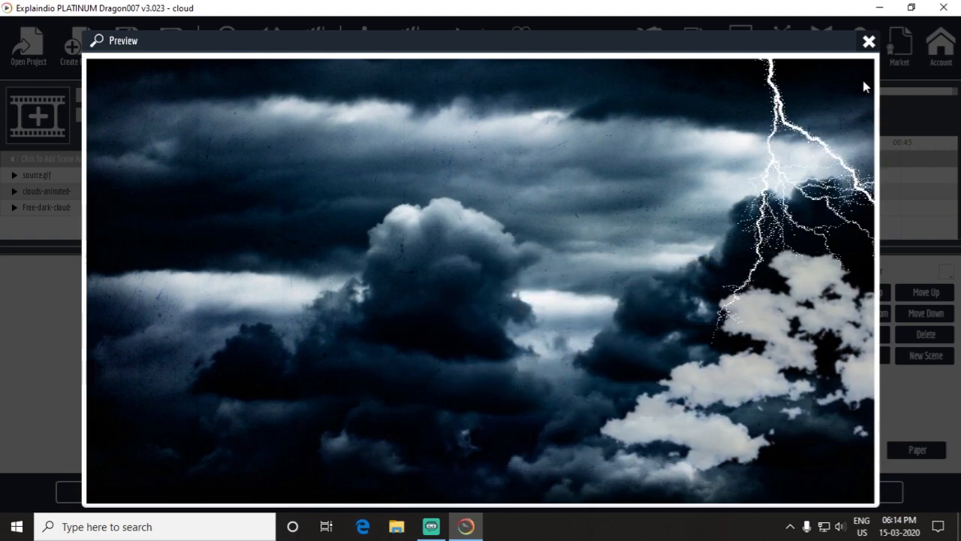
{"action": "left_click", "coordinate": [868, 40]}
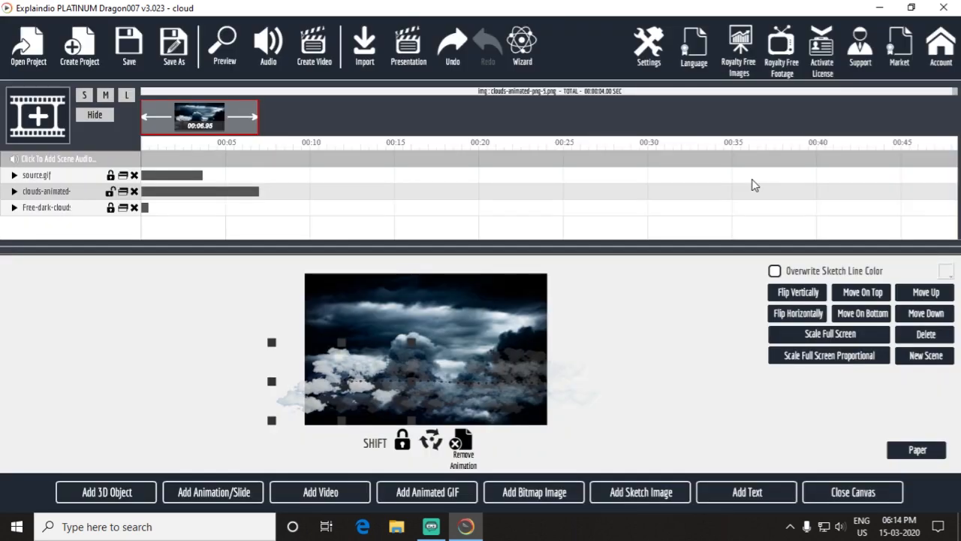
{"action": "mouse_move", "coordinate": [83, 195]}
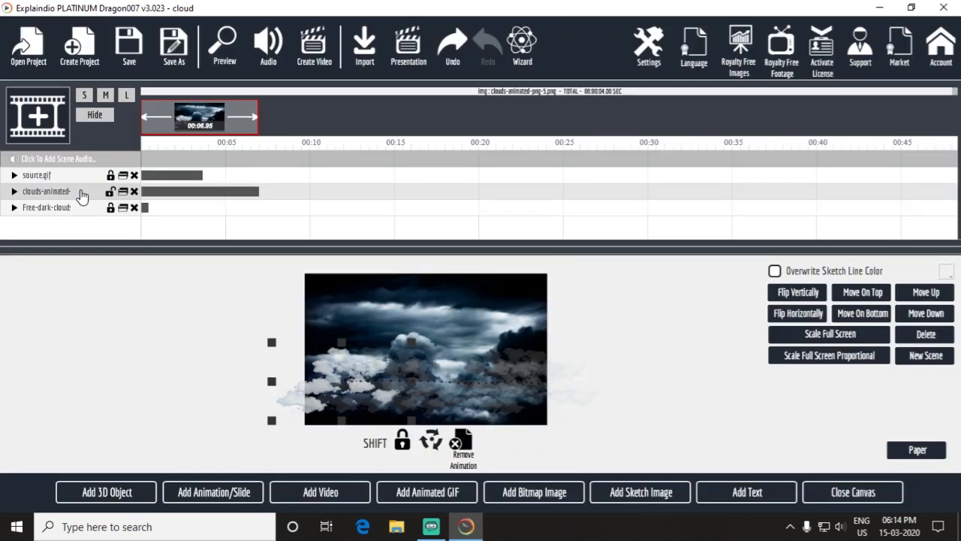
{"action": "mouse_move", "coordinate": [263, 197]}
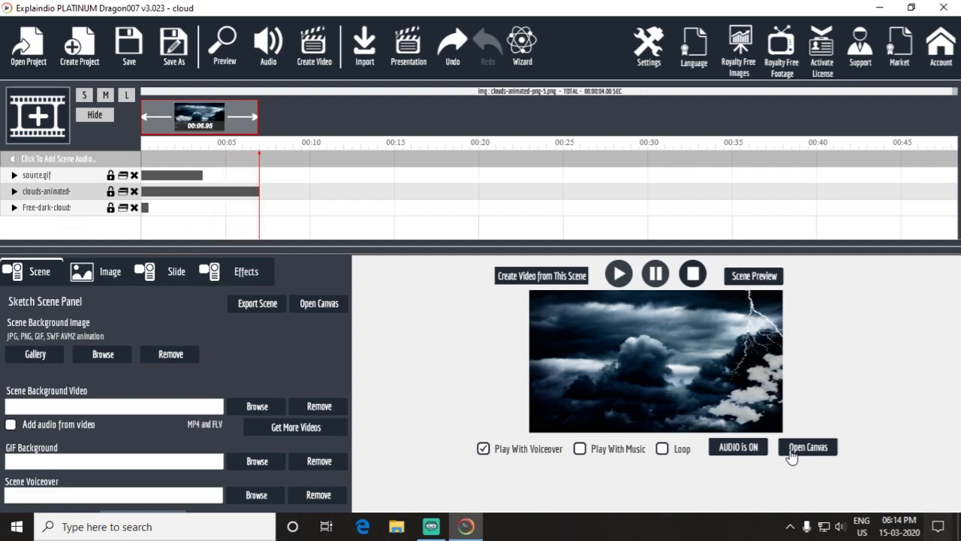
Reopen the scene canvas with the lightning GIF layer up for editing
{"action": "left_click", "coordinate": [808, 448]}
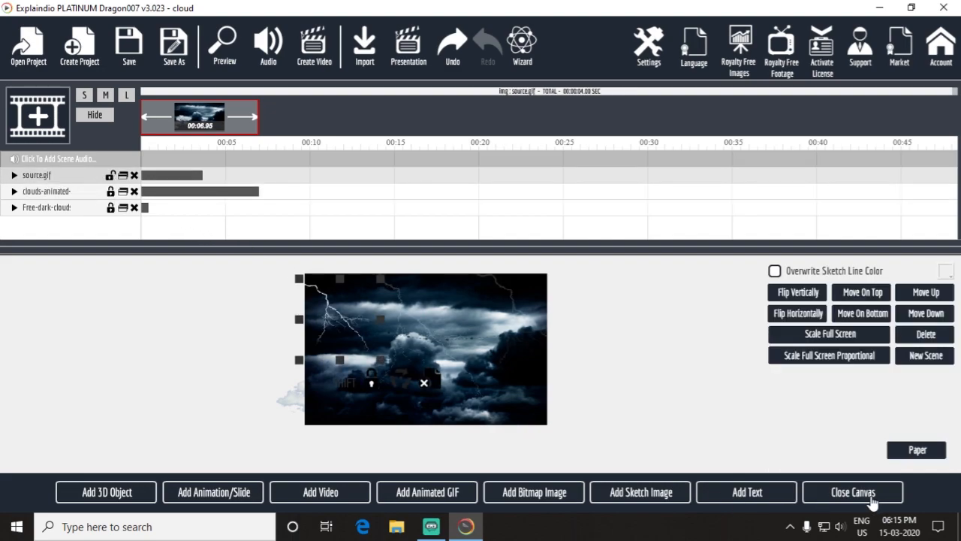
Raise the lightning GIF's Play-for length from 87 to about 160 frames, then preview the result
{"action": "left_click", "coordinate": [853, 493]}
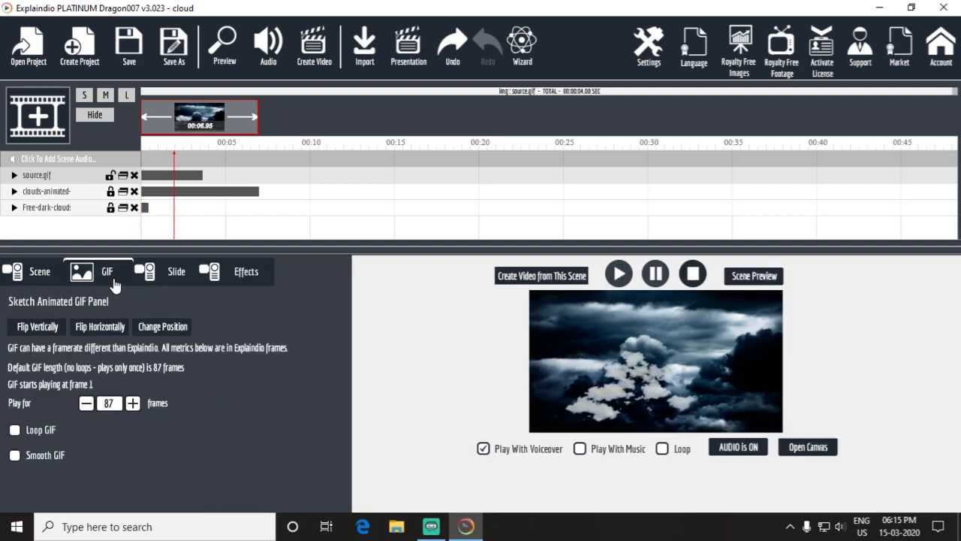
{"action": "left_click", "coordinate": [132, 403]}
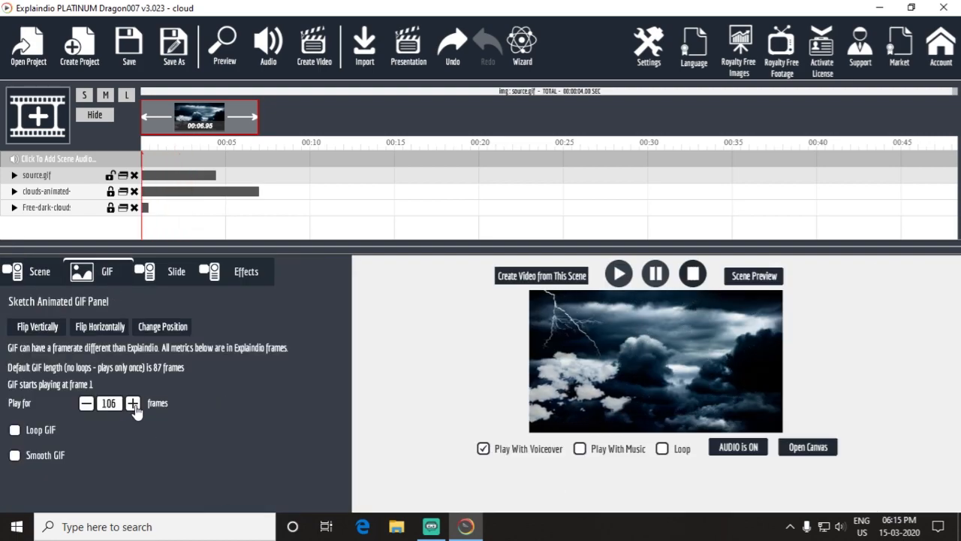
{"action": "left_click", "coordinate": [132, 402]}
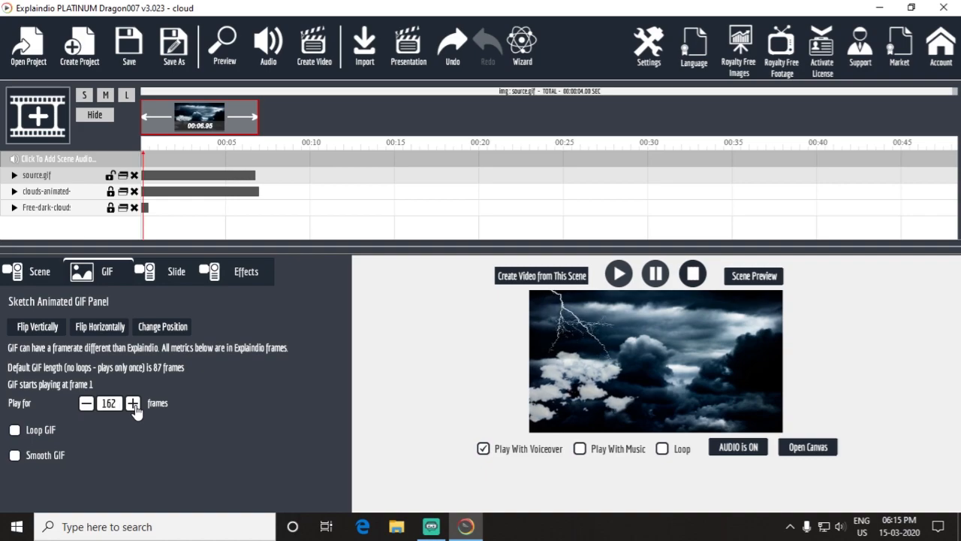
{"action": "left_click", "coordinate": [132, 403]}
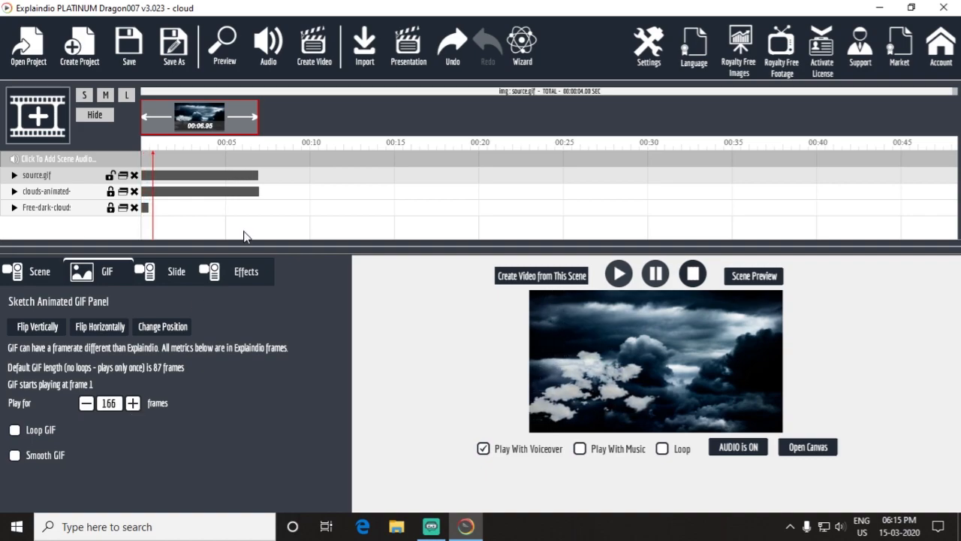
{"action": "left_click", "coordinate": [224, 45]}
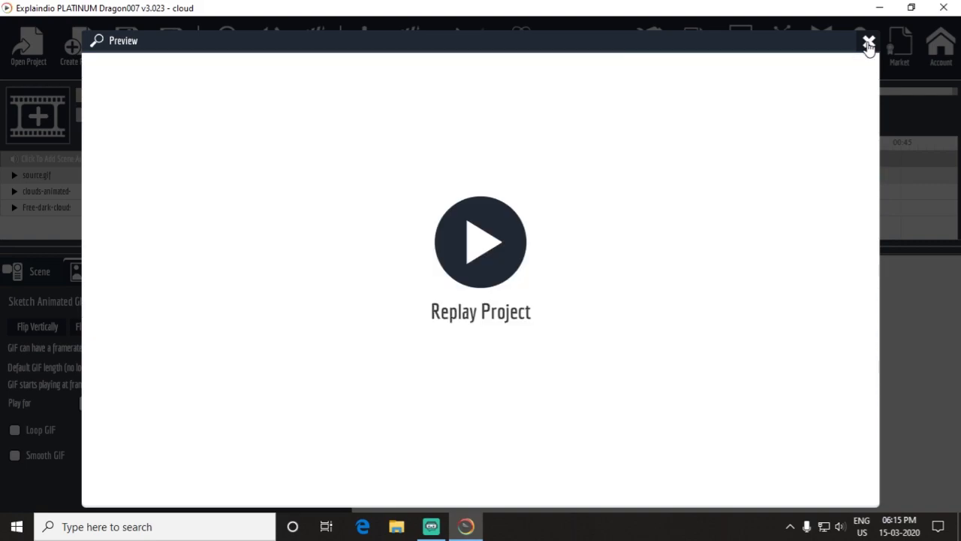
{"action": "left_click", "coordinate": [868, 41]}
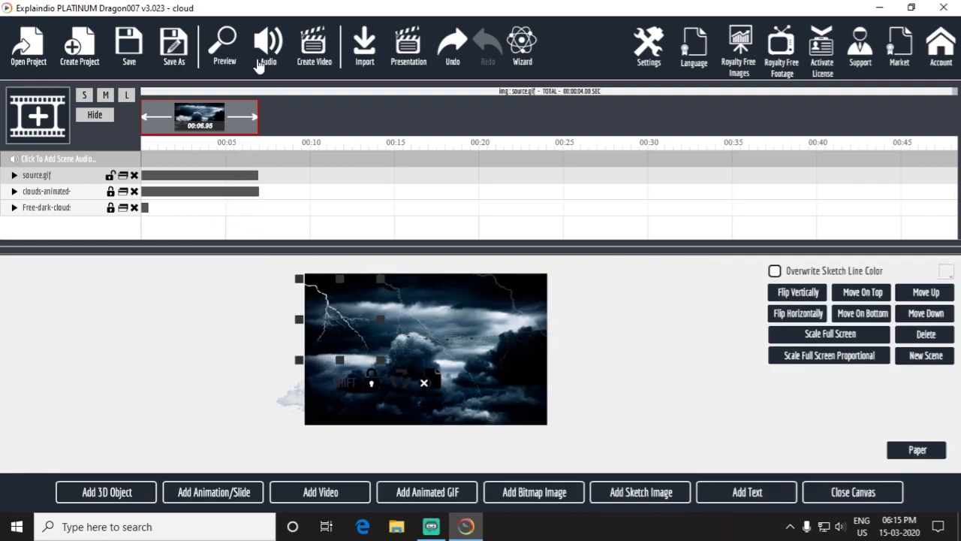
Turn on the Music option in the scene's Sound Settings
{"action": "left_click", "coordinate": [267, 45]}
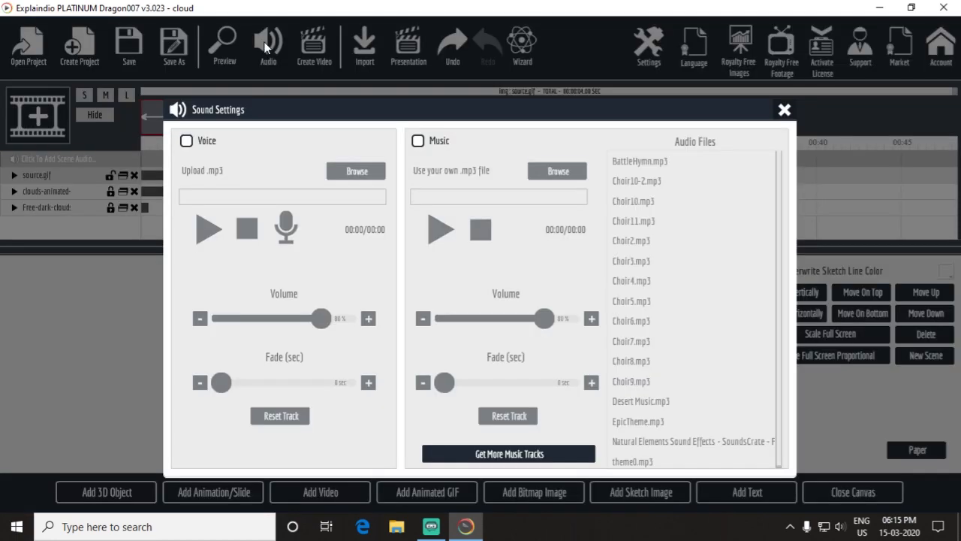
{"action": "mouse_move", "coordinate": [427, 147]}
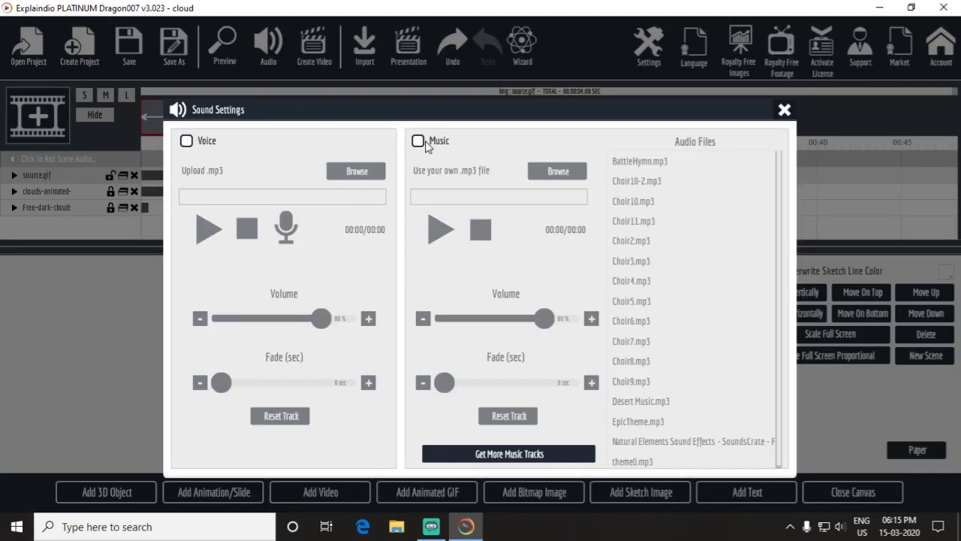
{"action": "left_click", "coordinate": [417, 141]}
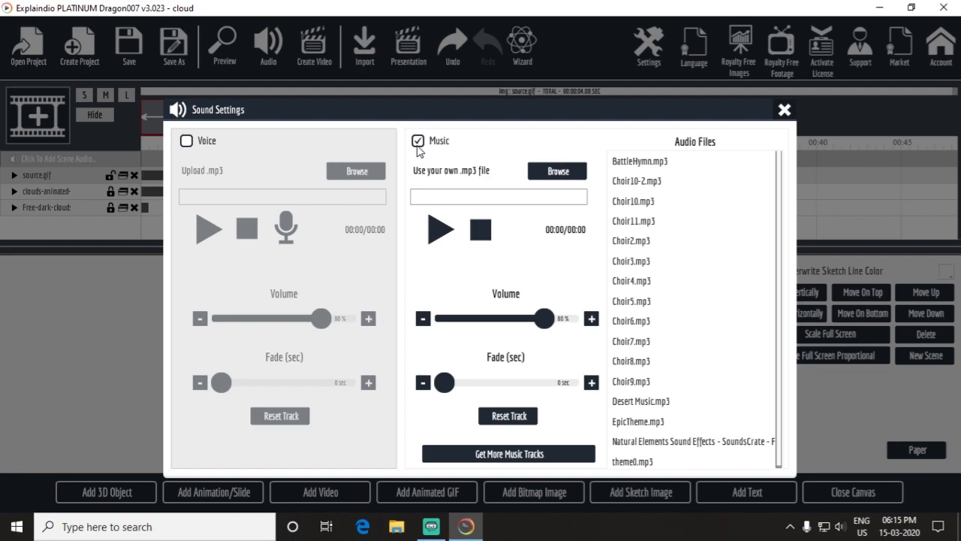
{"action": "mouse_move", "coordinate": [621, 204]}
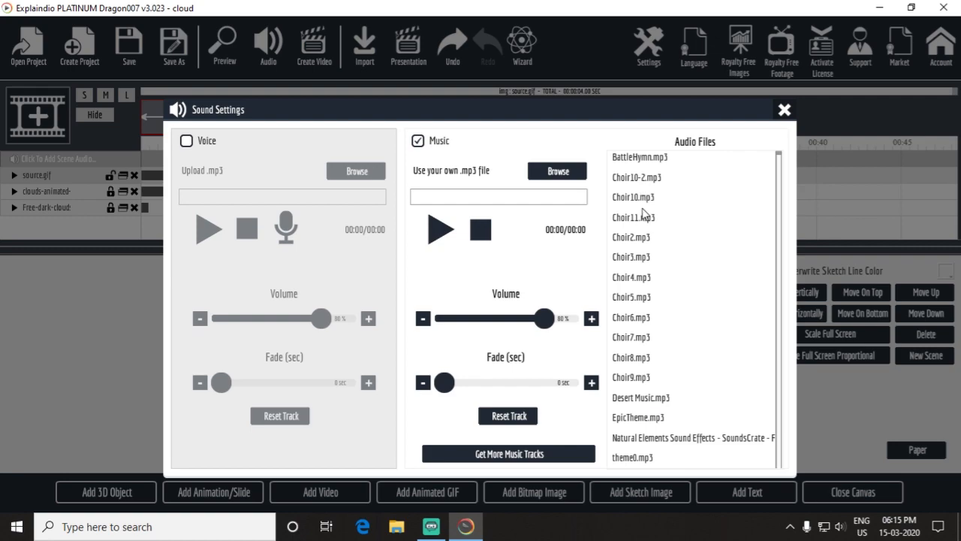
{"action": "mouse_move", "coordinate": [657, 237]}
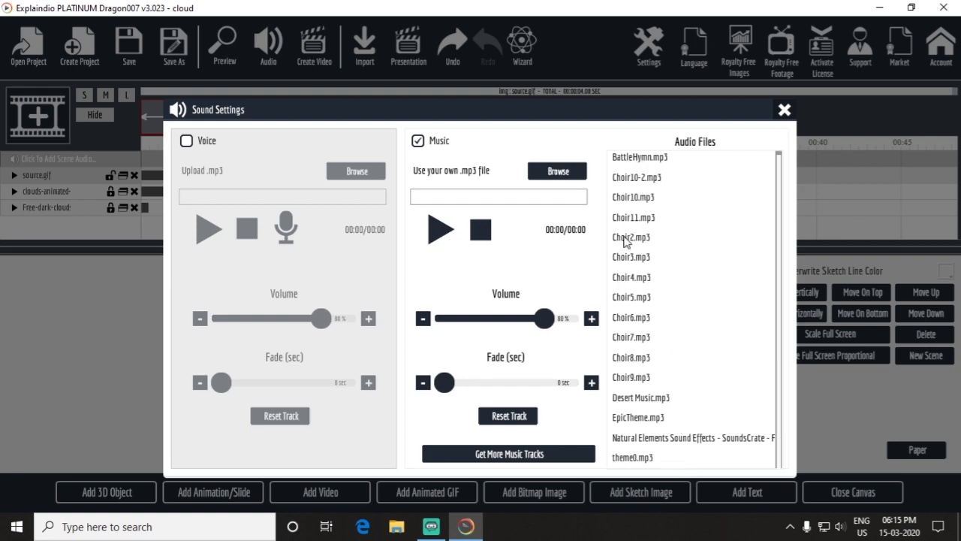
{"action": "mouse_move", "coordinate": [652, 447]}
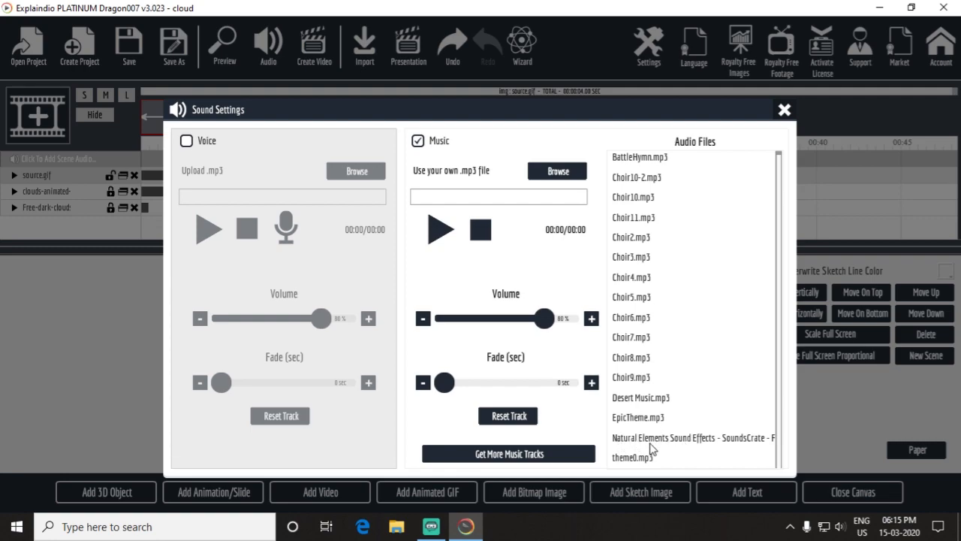
{"action": "mouse_move", "coordinate": [649, 447]}
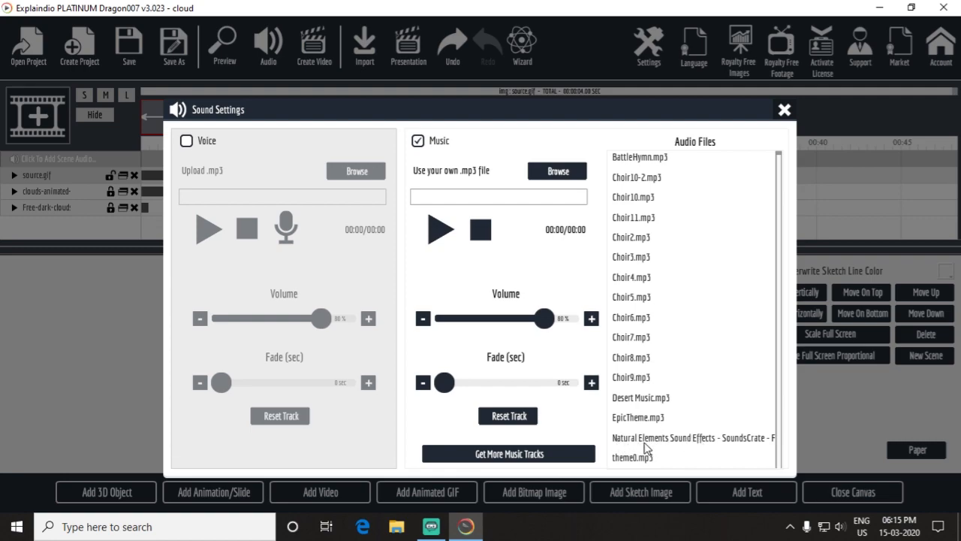
{"action": "mouse_move", "coordinate": [697, 454]}
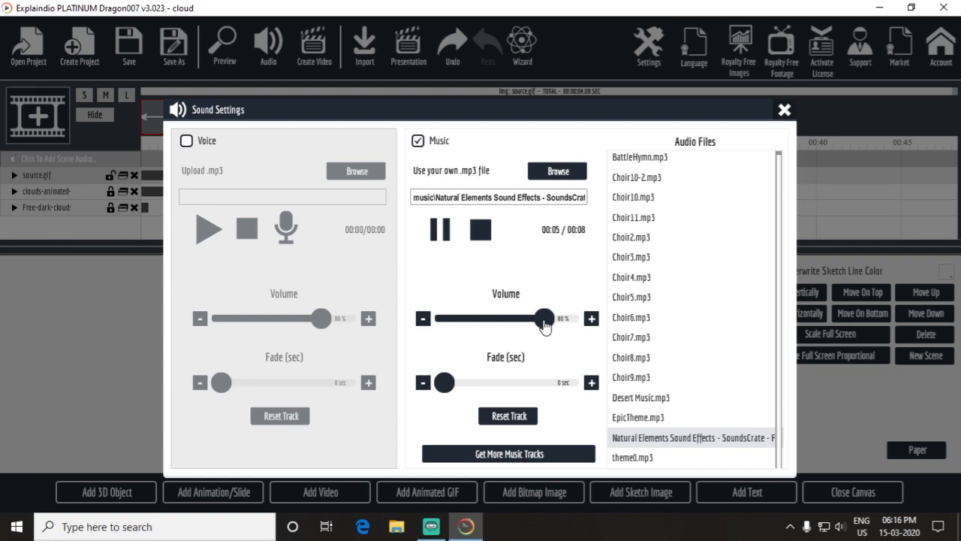
Lower the music volume to about 42% and test-play the chosen track
{"action": "left_click_drag", "start_coordinate": [544, 319], "coordinate": [540, 318]}
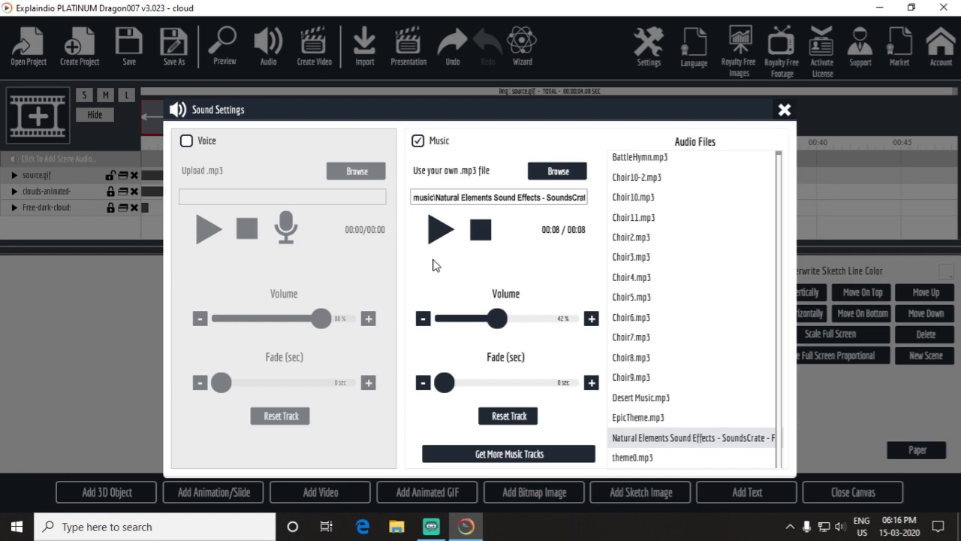
{"action": "left_click", "coordinate": [439, 228]}
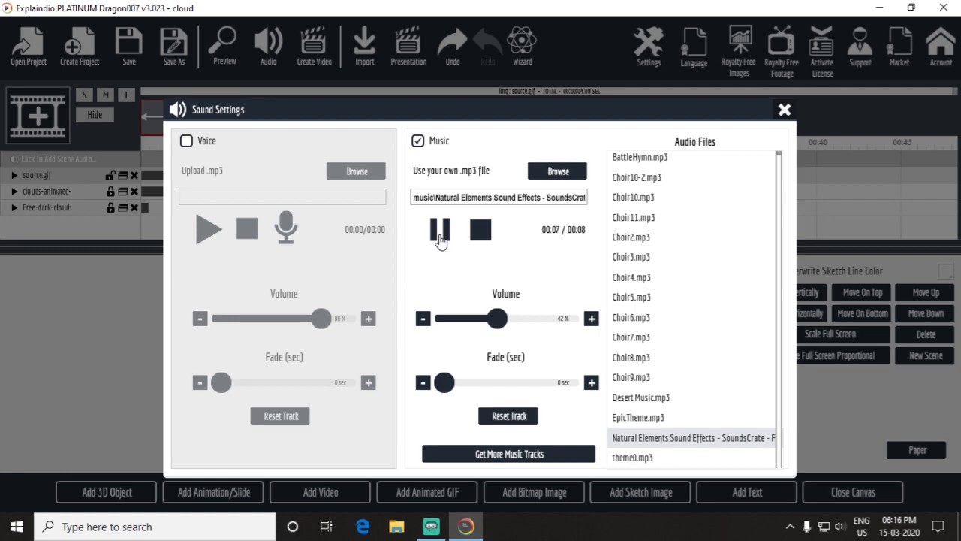
{"action": "left_click", "coordinate": [441, 229]}
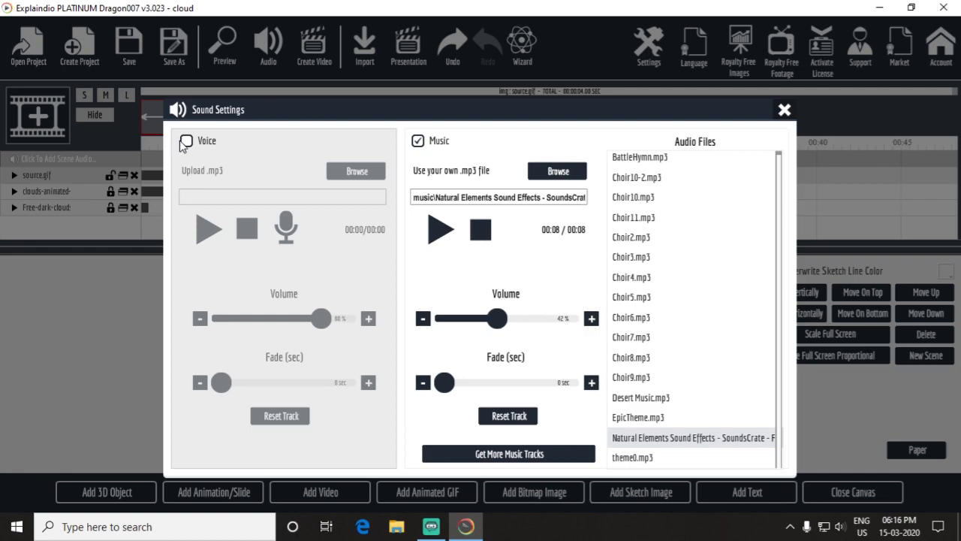
Toggle the voice track on and back off, then close Sound Settings
{"action": "left_click", "coordinate": [186, 142]}
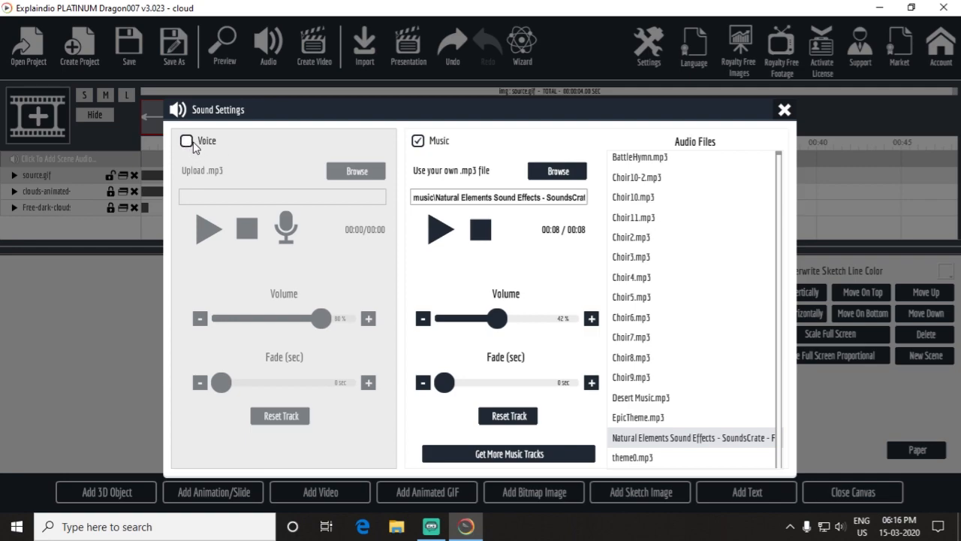
{"action": "left_click", "coordinate": [186, 141]}
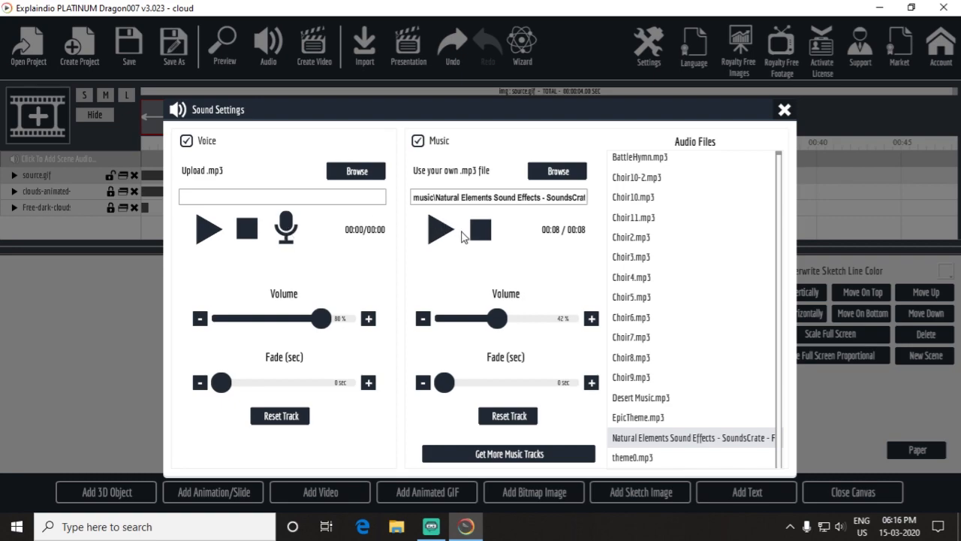
{"action": "left_click", "coordinate": [186, 141]}
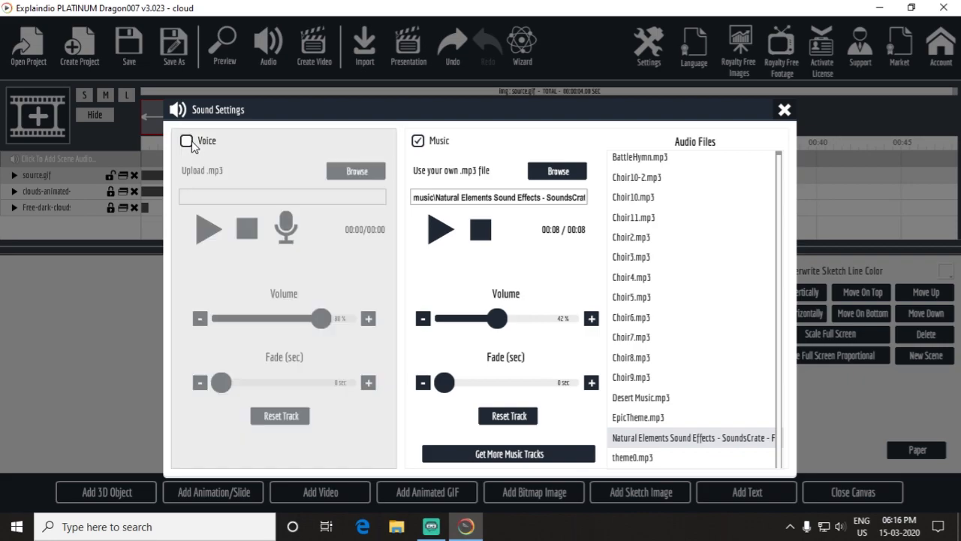
{"action": "mouse_move", "coordinate": [274, 321]}
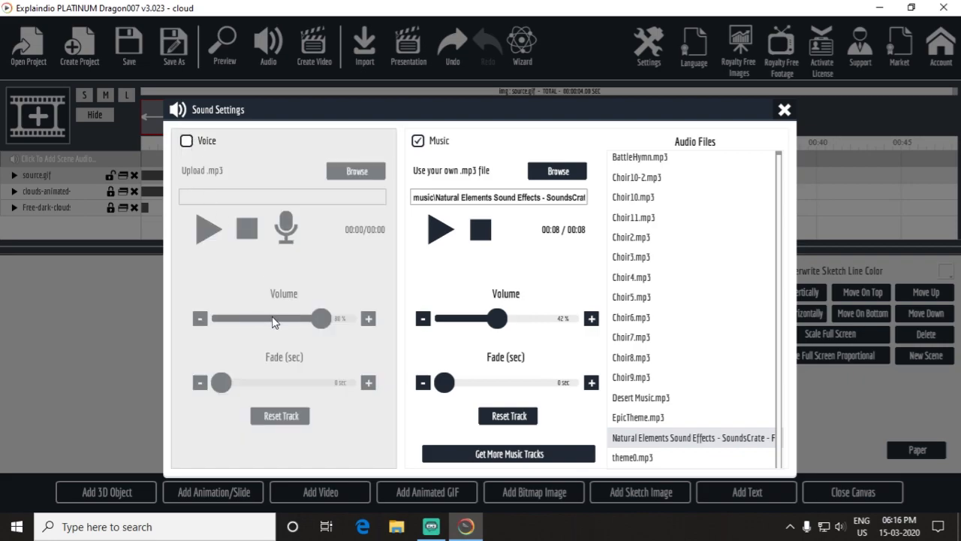
{"action": "mouse_move", "coordinate": [786, 113]}
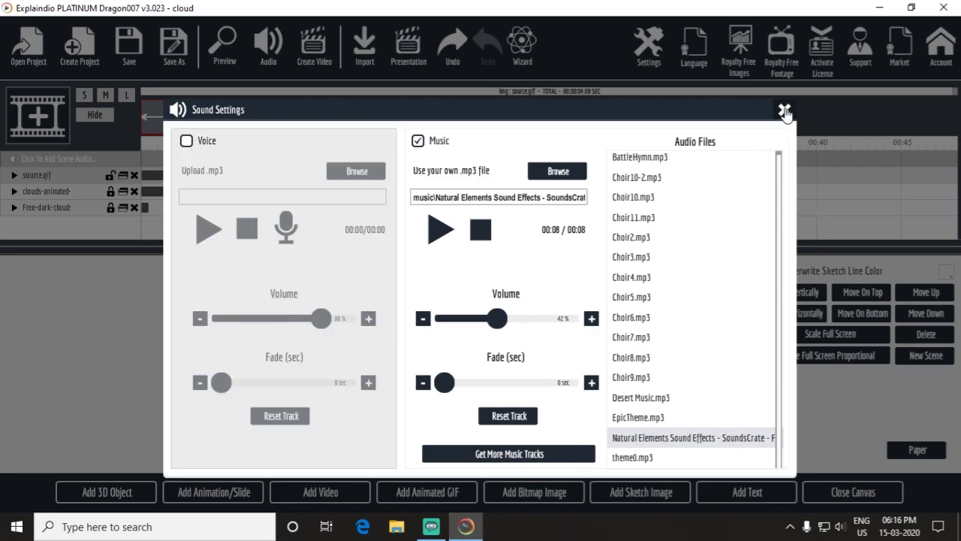
{"action": "left_click", "coordinate": [784, 111]}
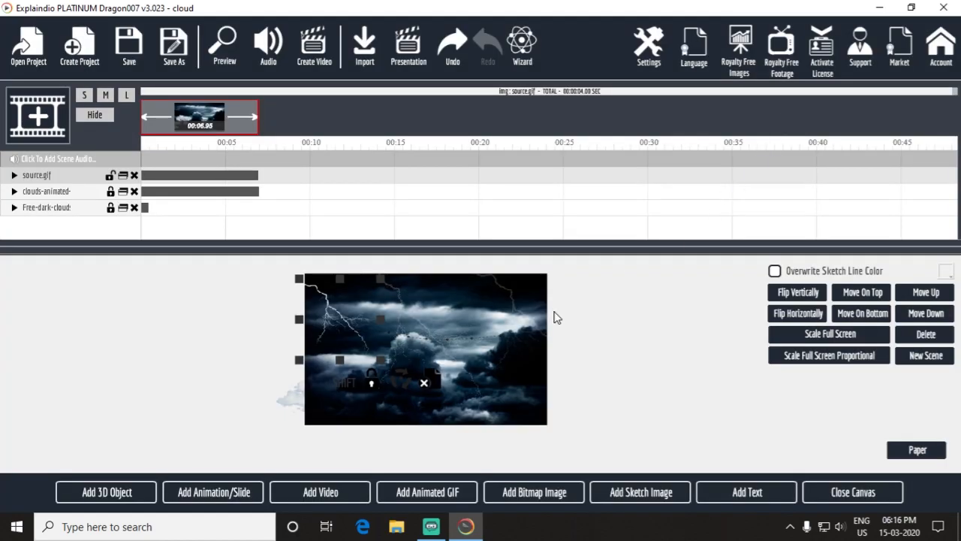
{"action": "mouse_move", "coordinate": [868, 502]}
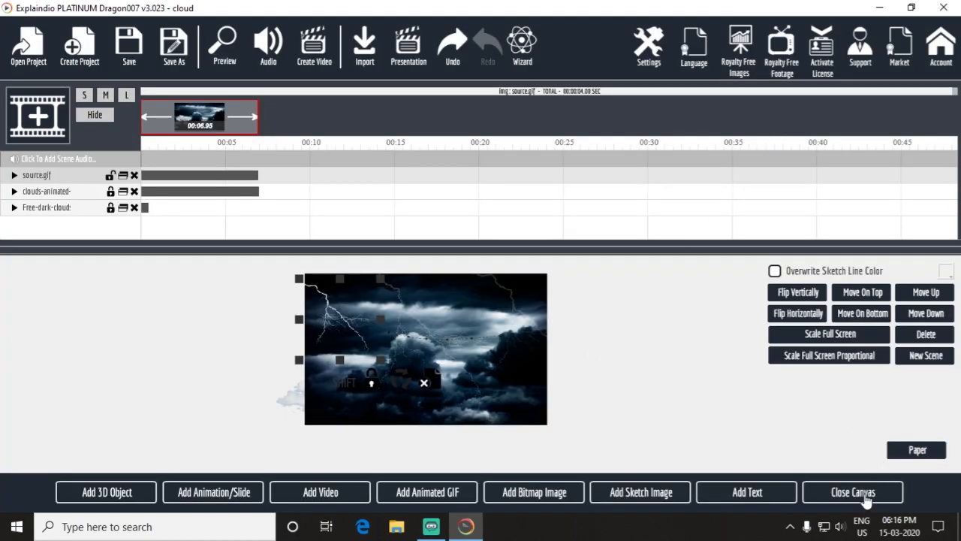
Return from the canvas to scene settings and run a preview of the storm-cloud scene
{"action": "left_click", "coordinate": [853, 492]}
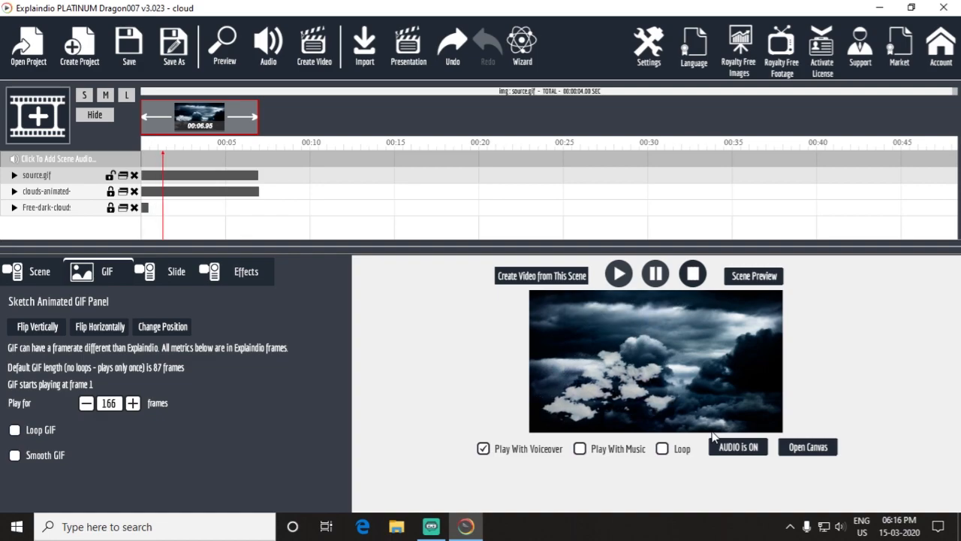
{"action": "left_click", "coordinate": [223, 45]}
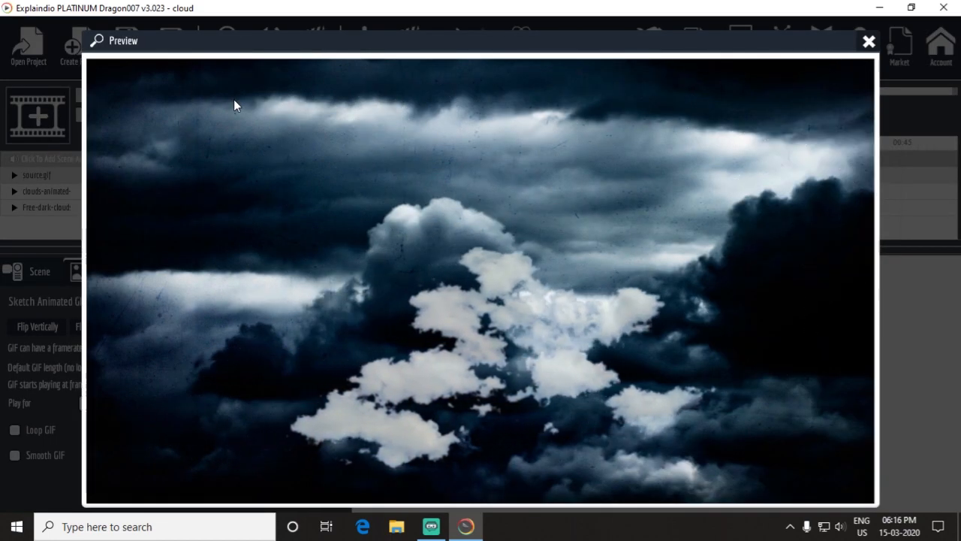
{"action": "left_click", "coordinate": [868, 40]}
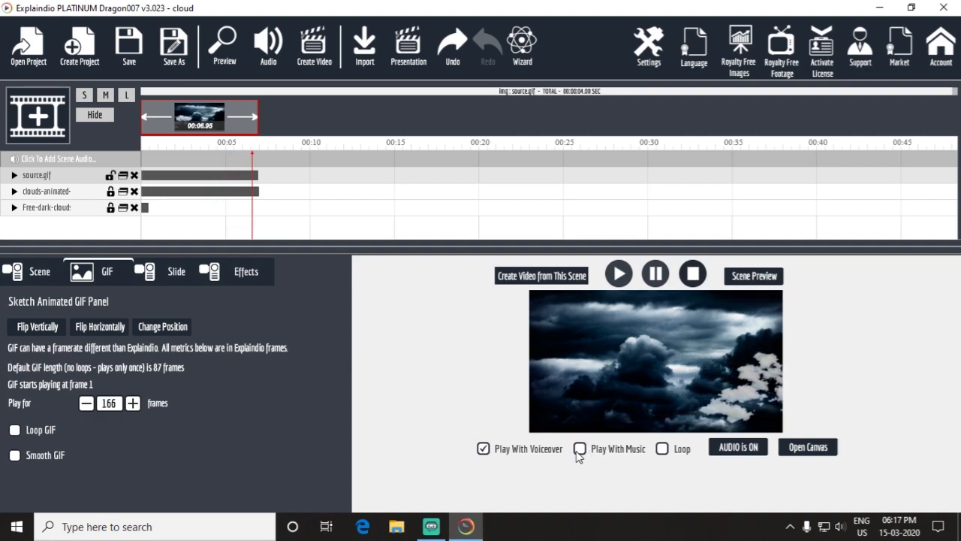
Enable Play With Music and run the scene preview once with its music
{"action": "left_click", "coordinate": [580, 448]}
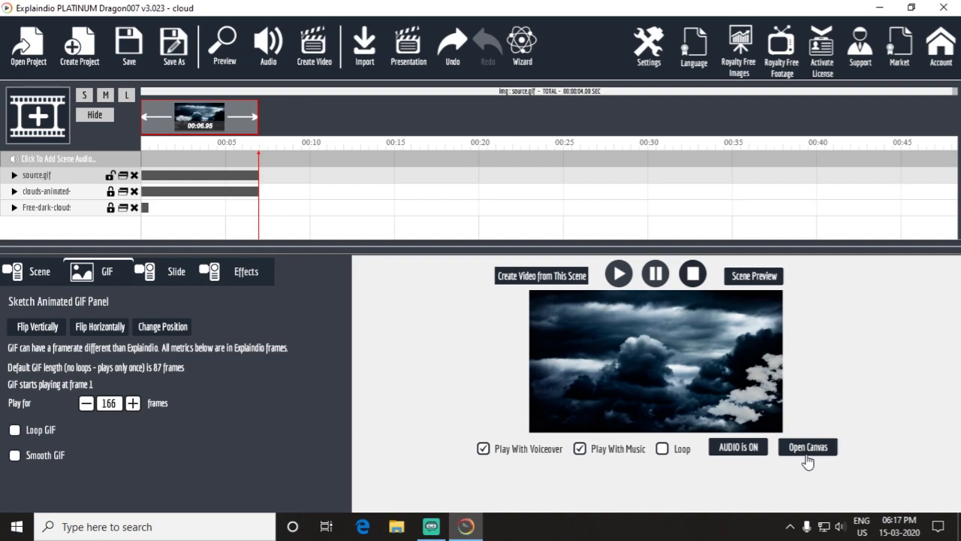
{"action": "left_click", "coordinate": [224, 45]}
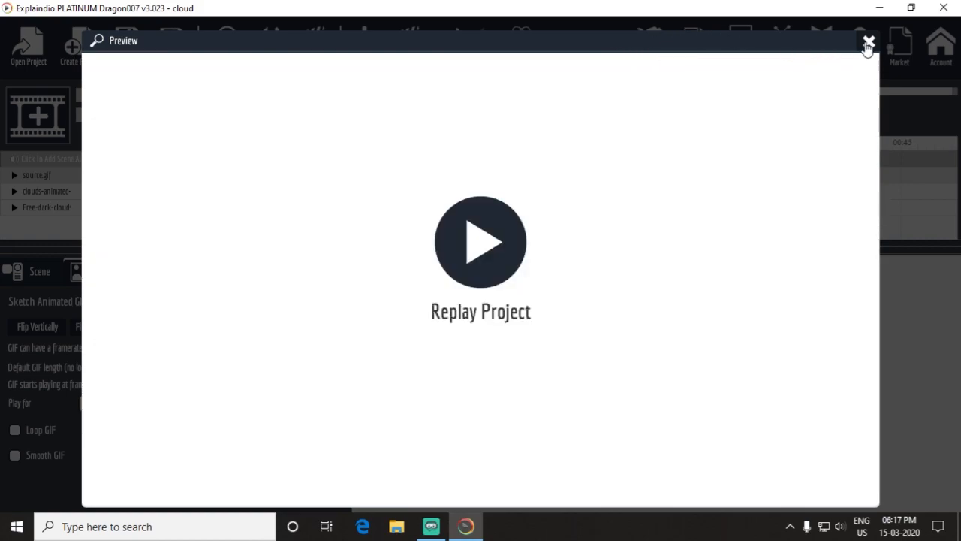
{"action": "left_click", "coordinate": [868, 40]}
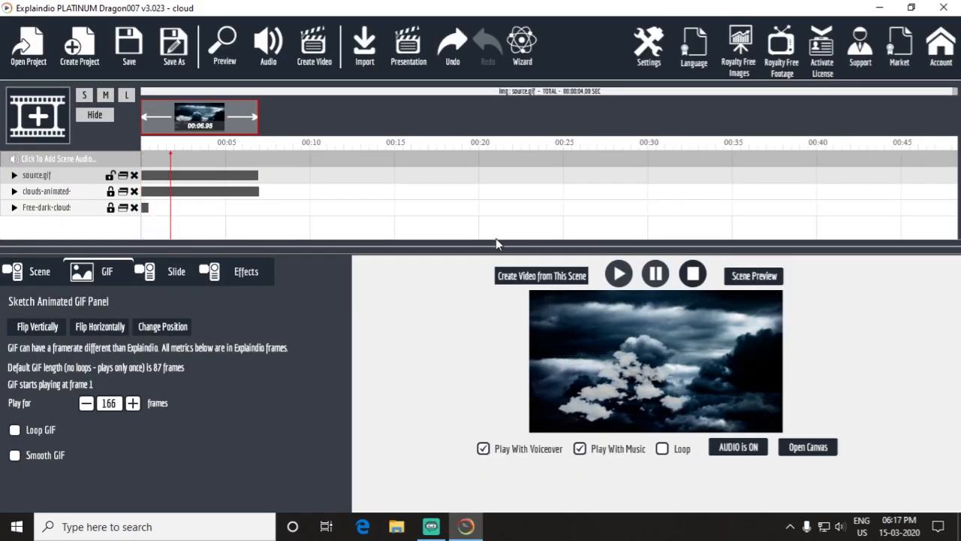